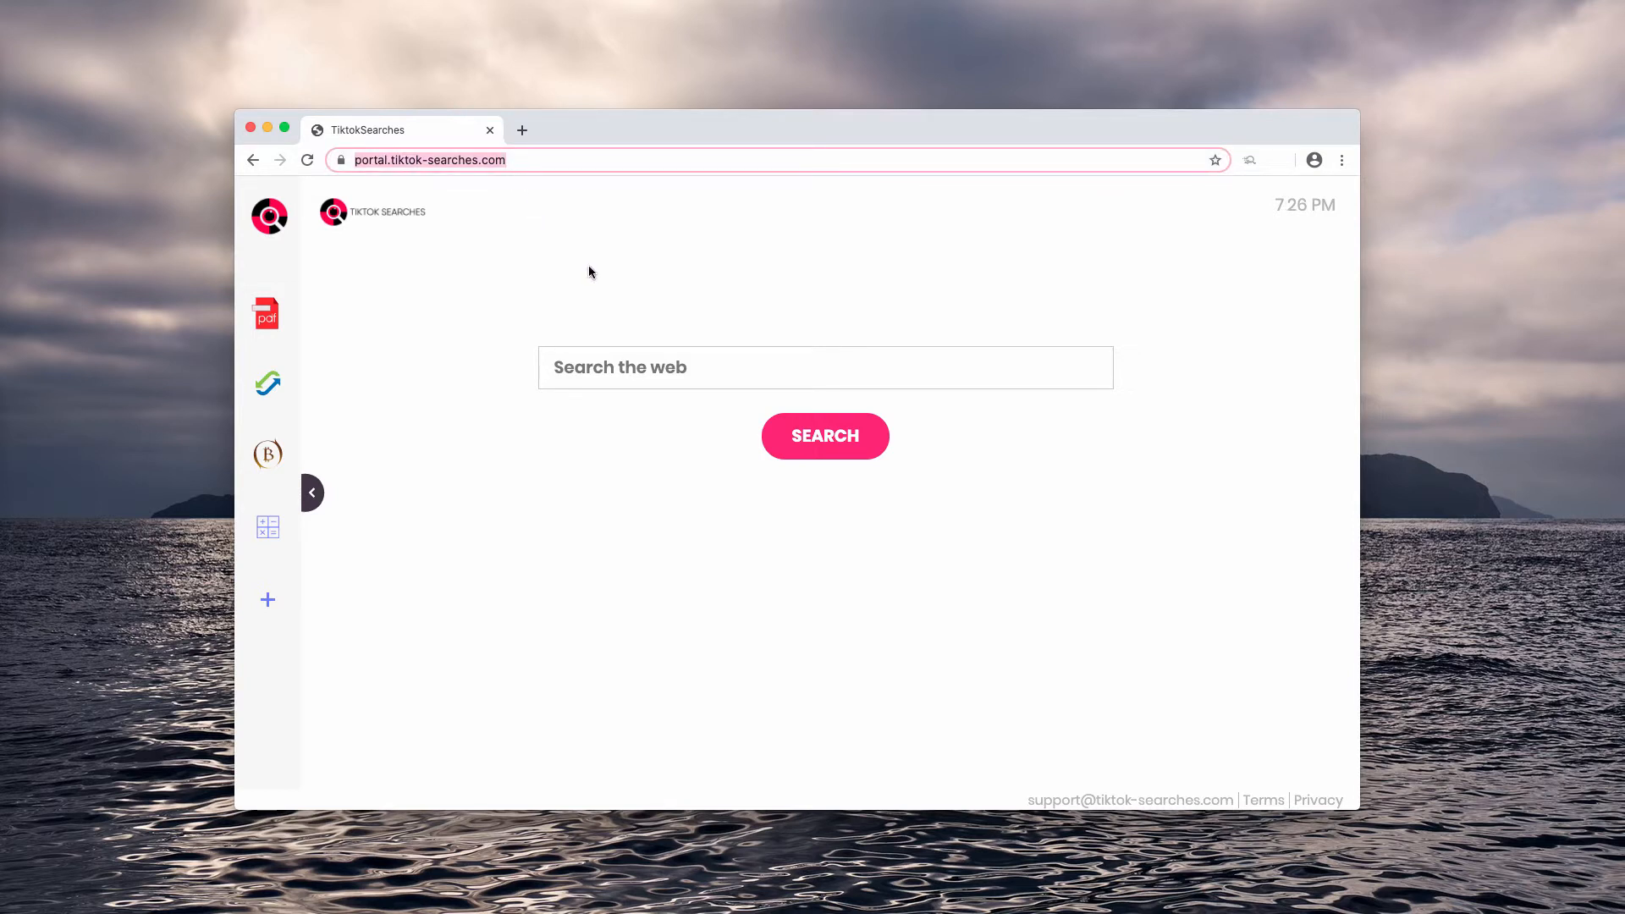
mouse_move(596, 314)
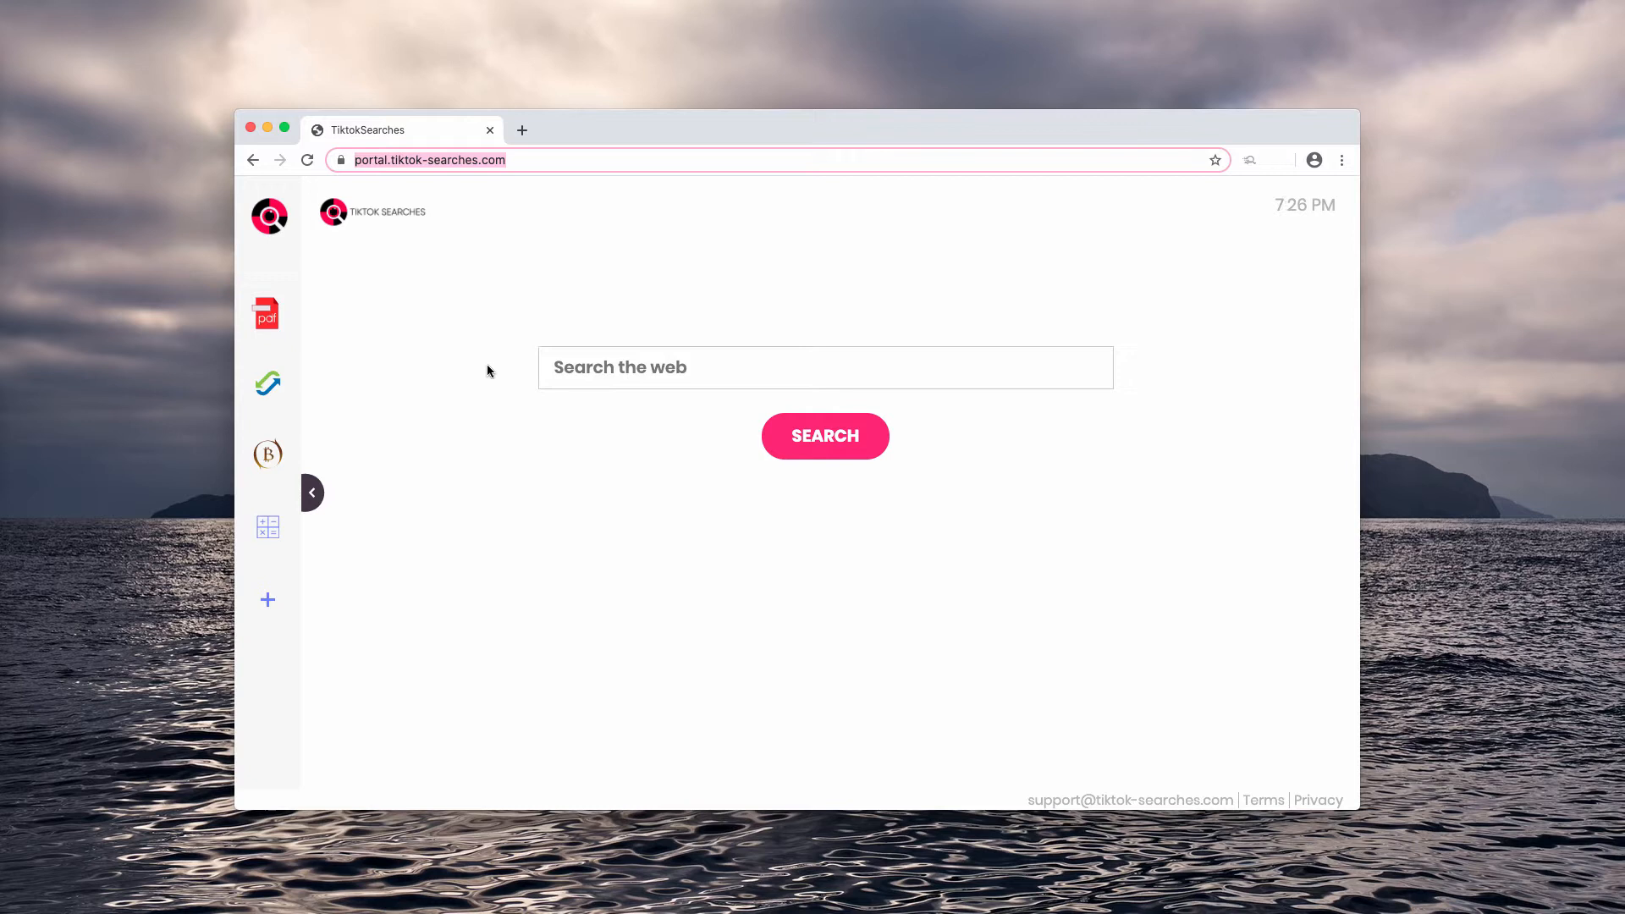
mouse_move(180, 245)
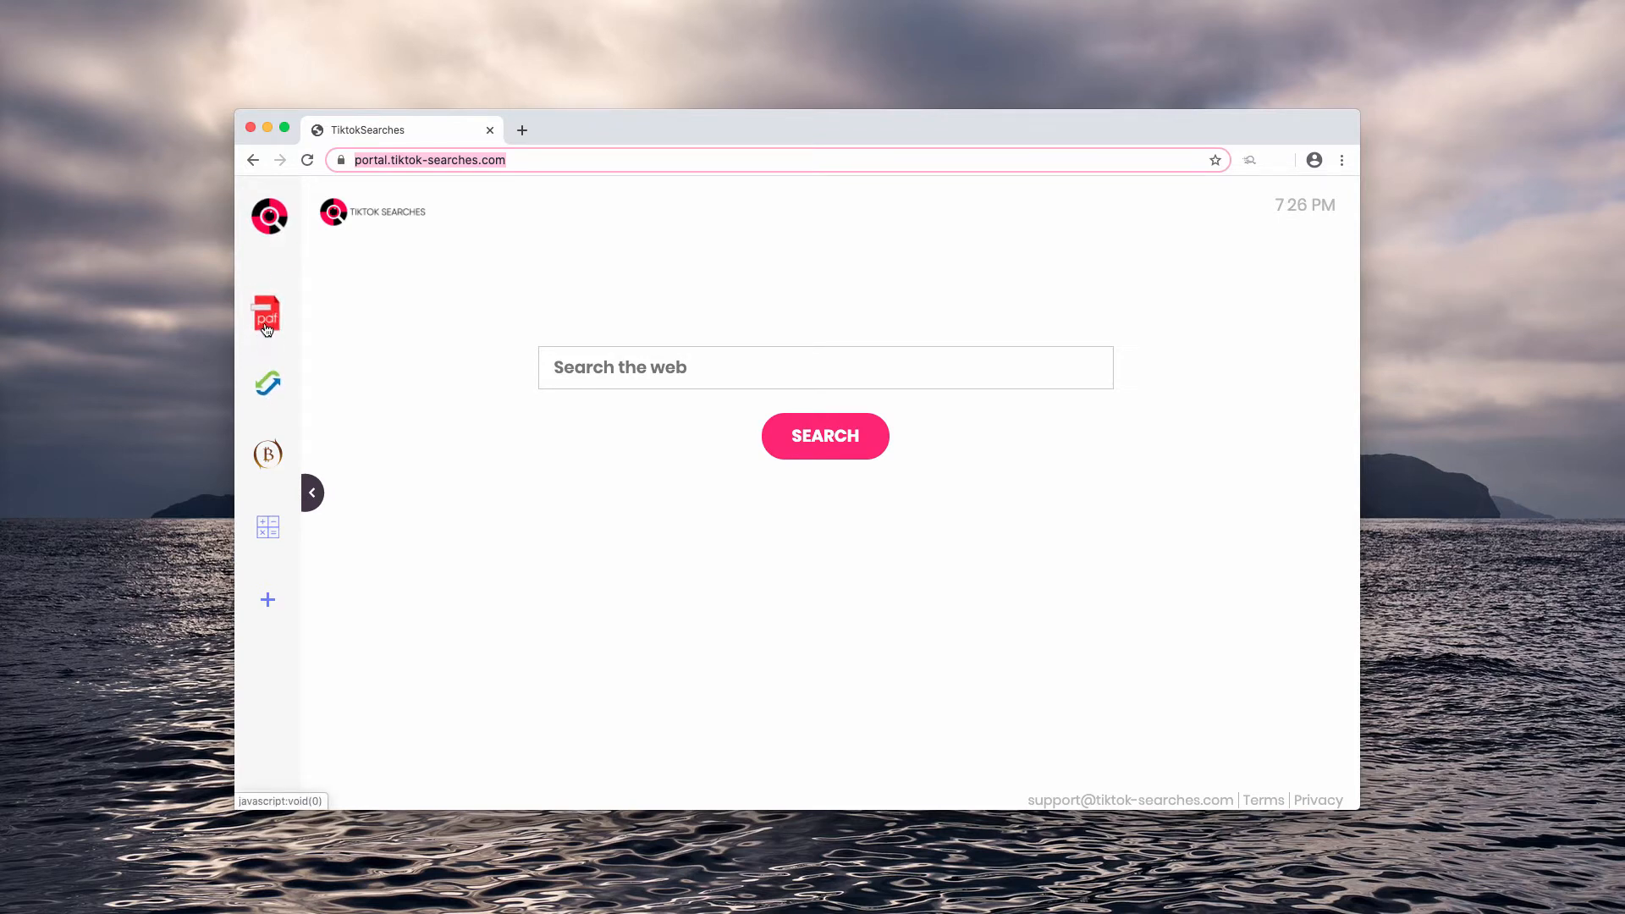
mouse_move(291, 443)
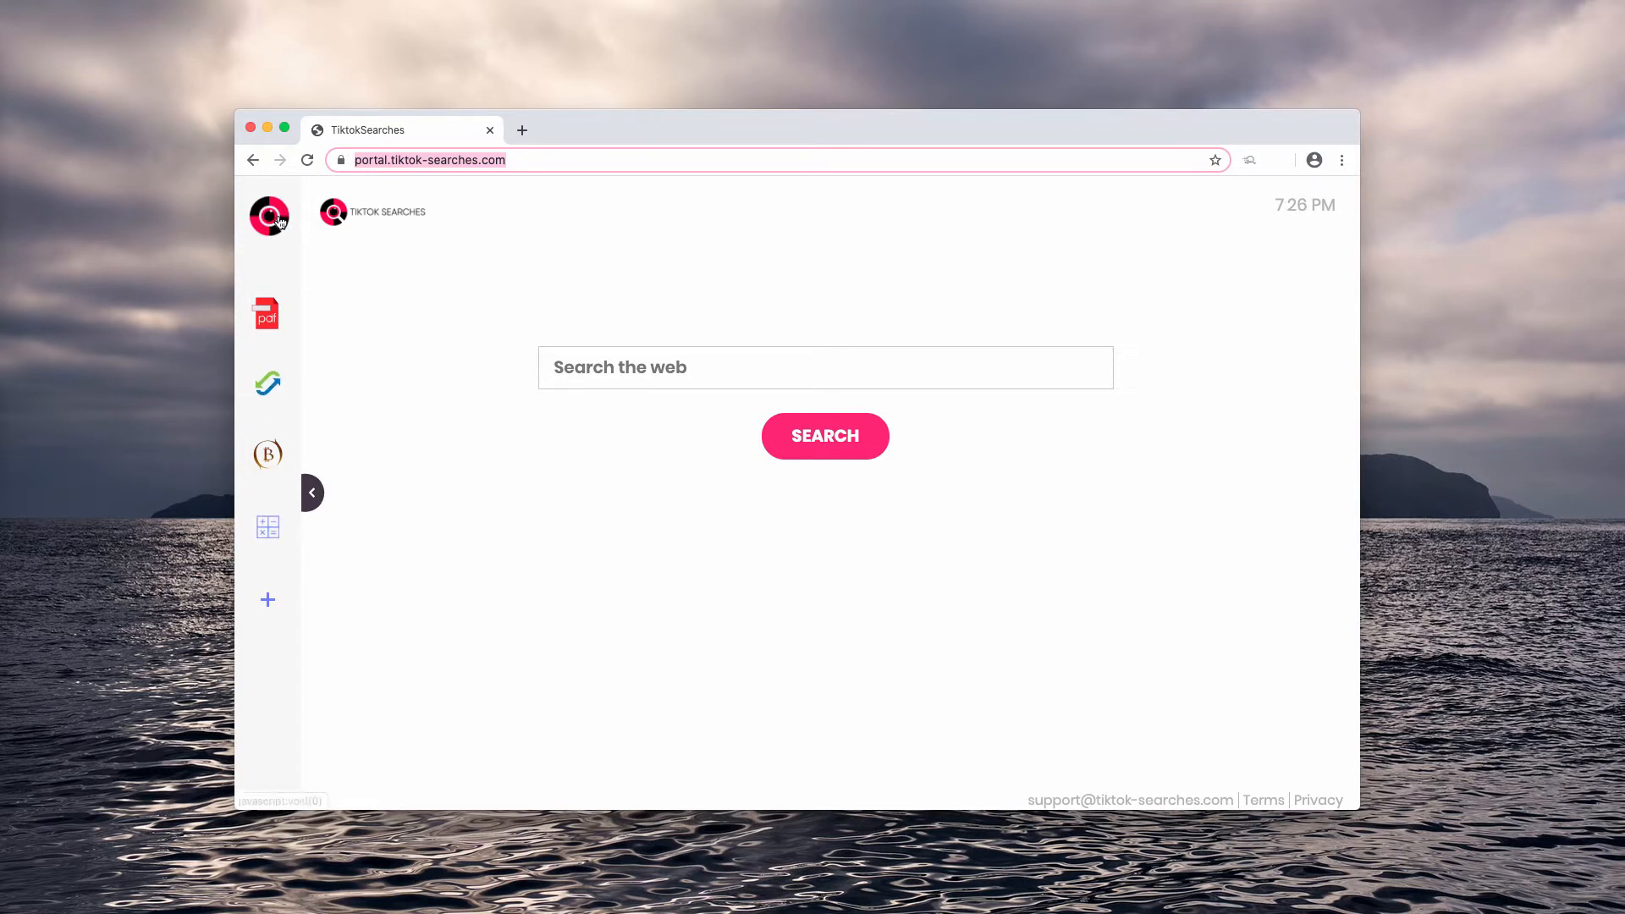
Step: Reload the search portal, then open Chromium's Extensions page via More Tools
left_click(268, 216)
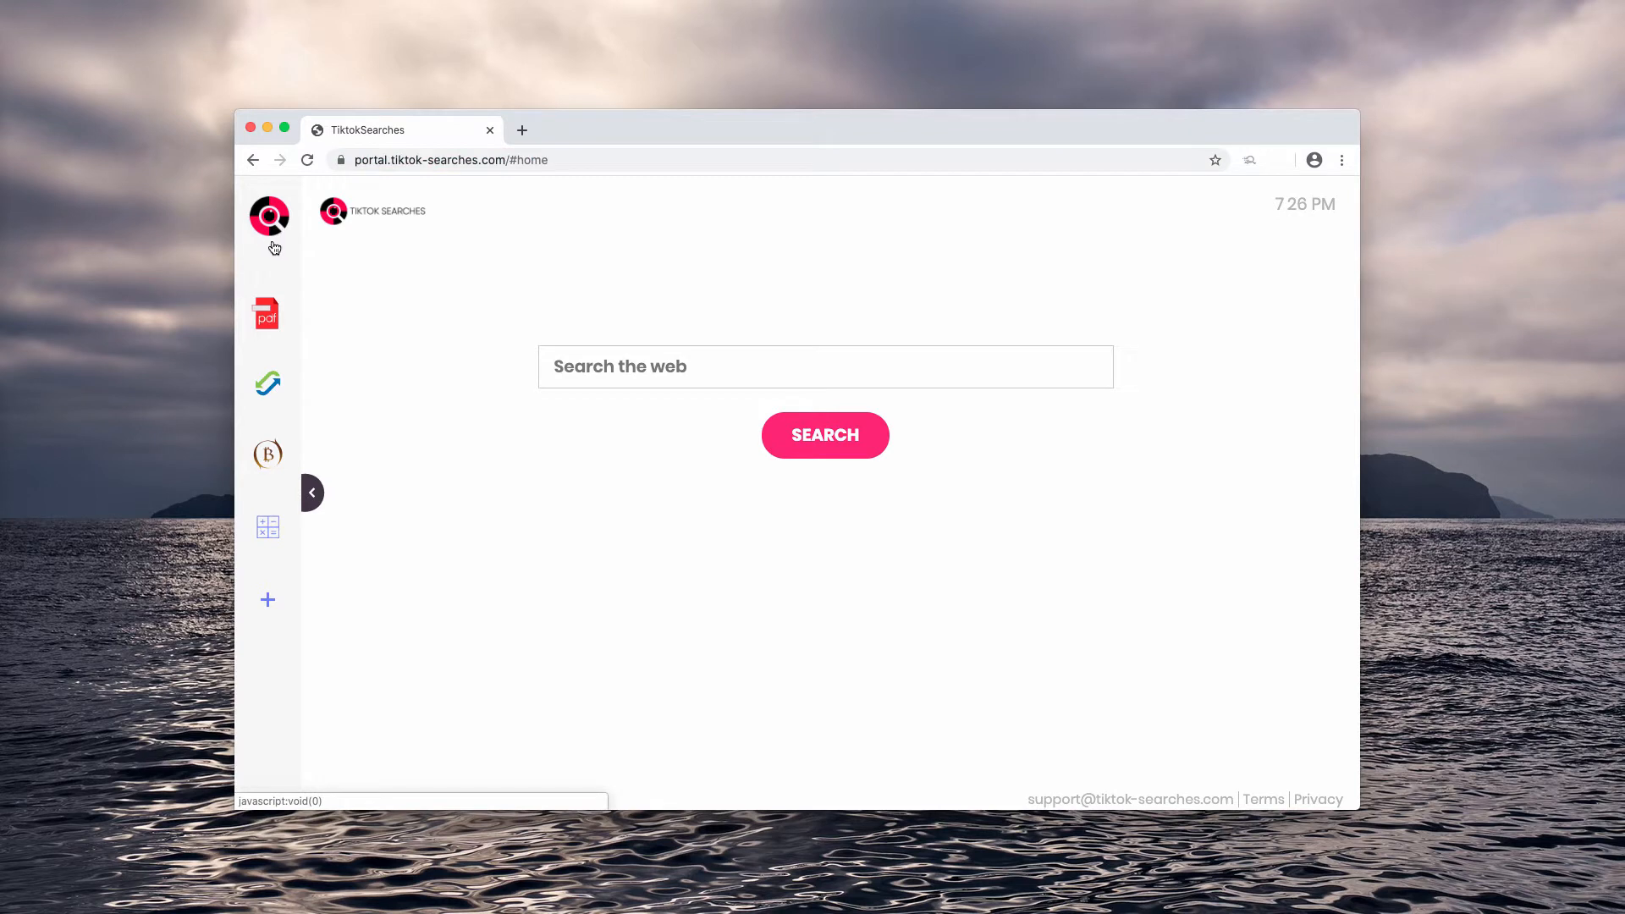
mouse_move(392, 382)
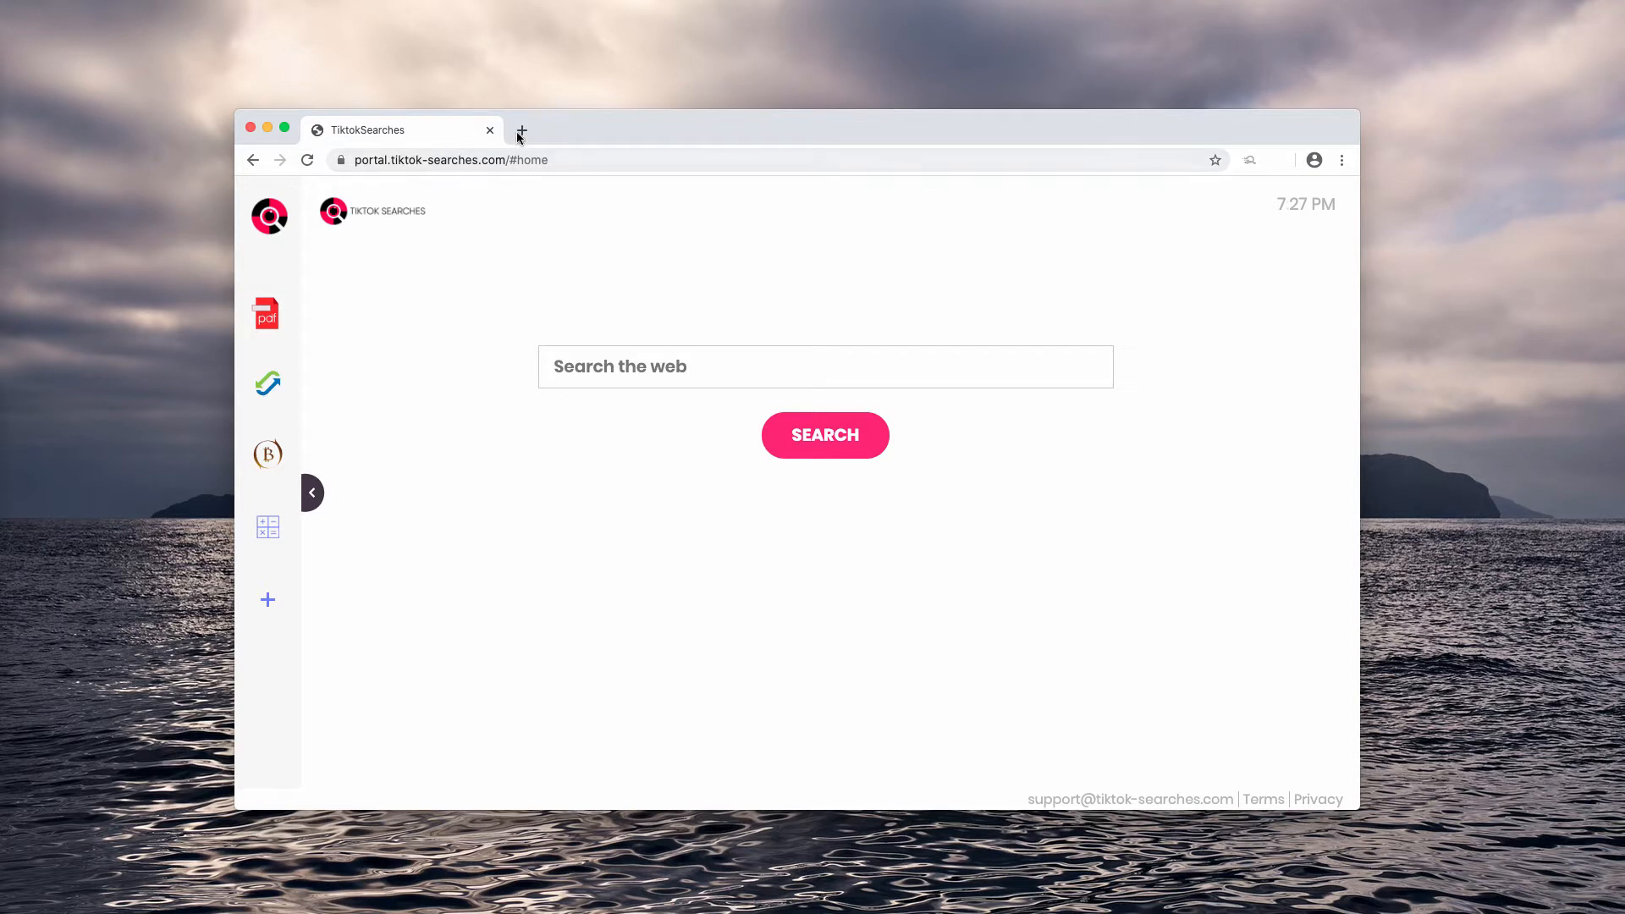
left_click_drag(518, 130, 627, 151)
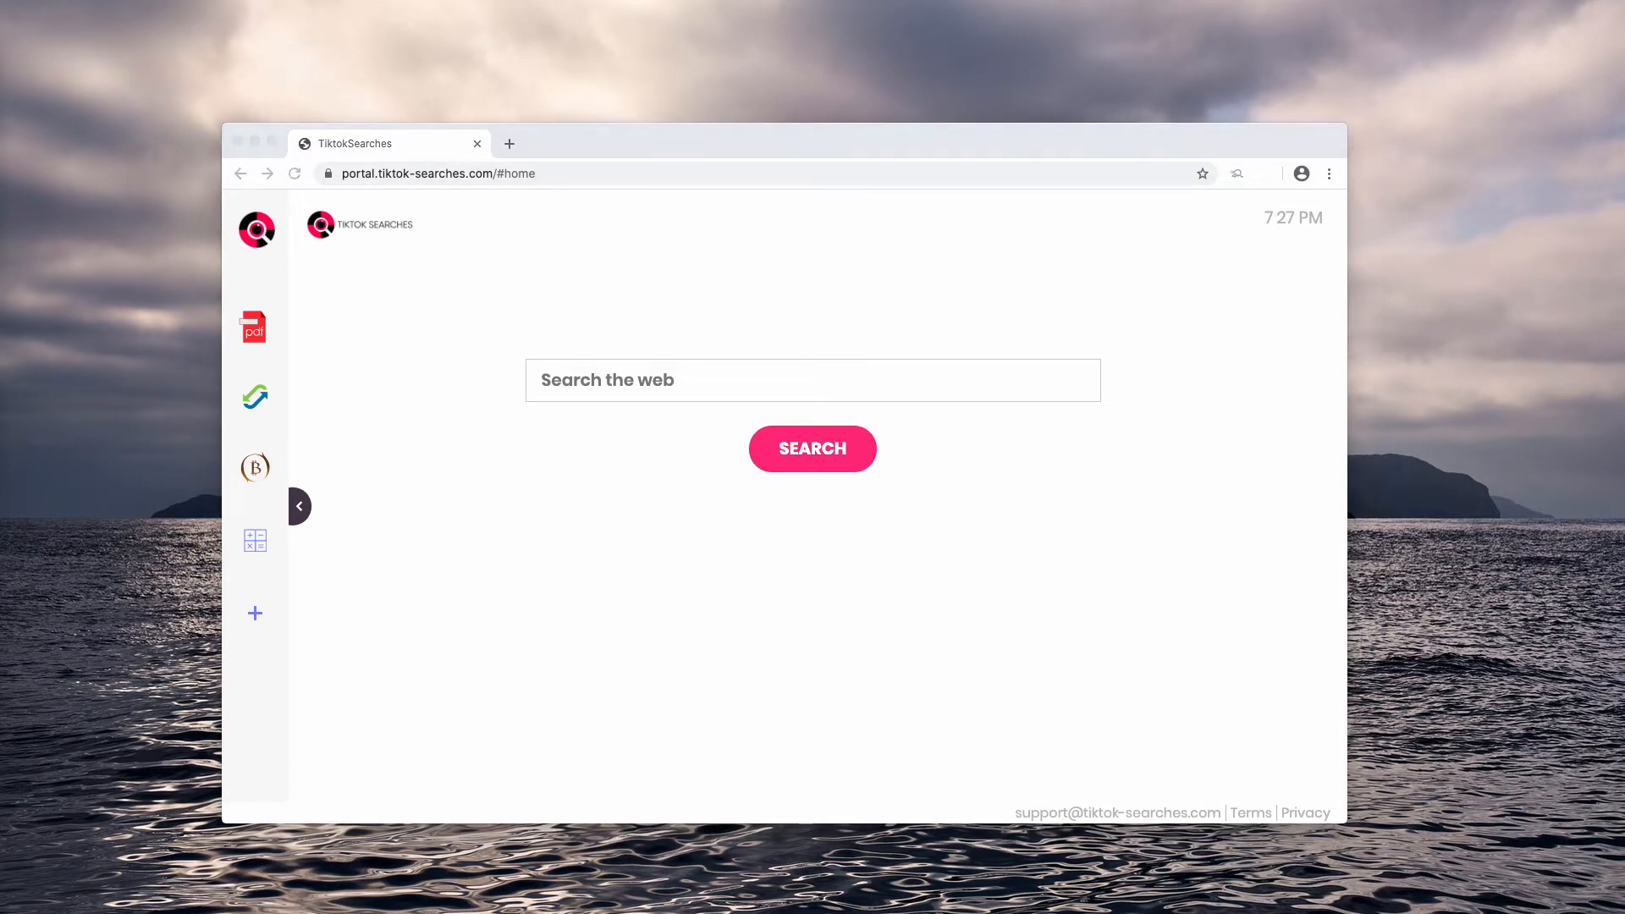
left_click(1330, 173)
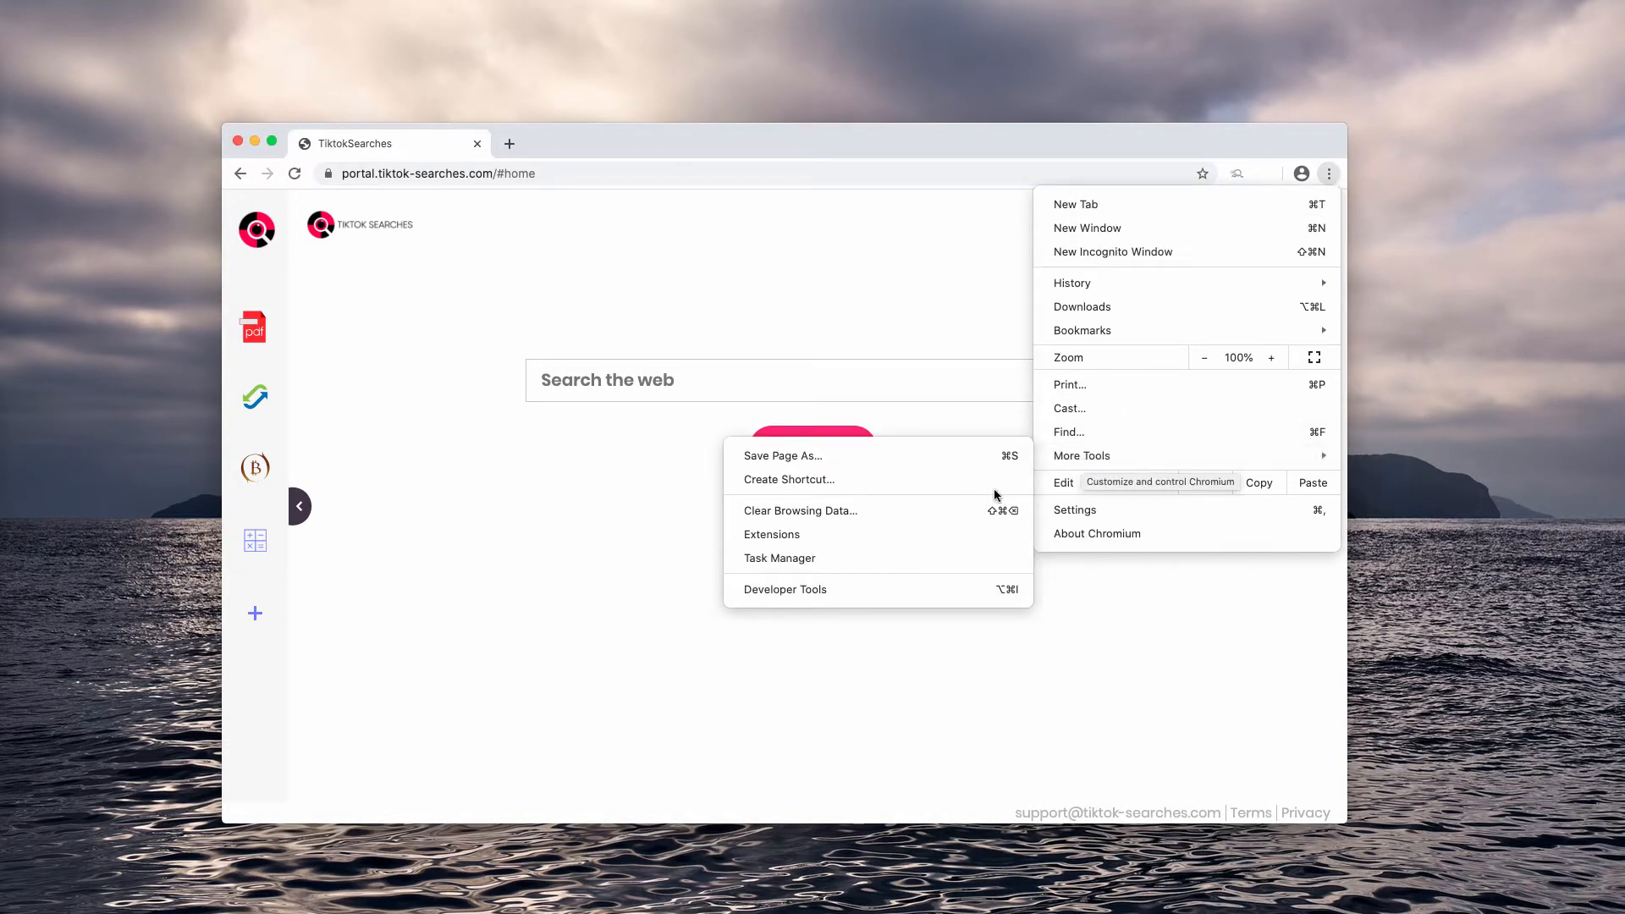
left_click(772, 534)
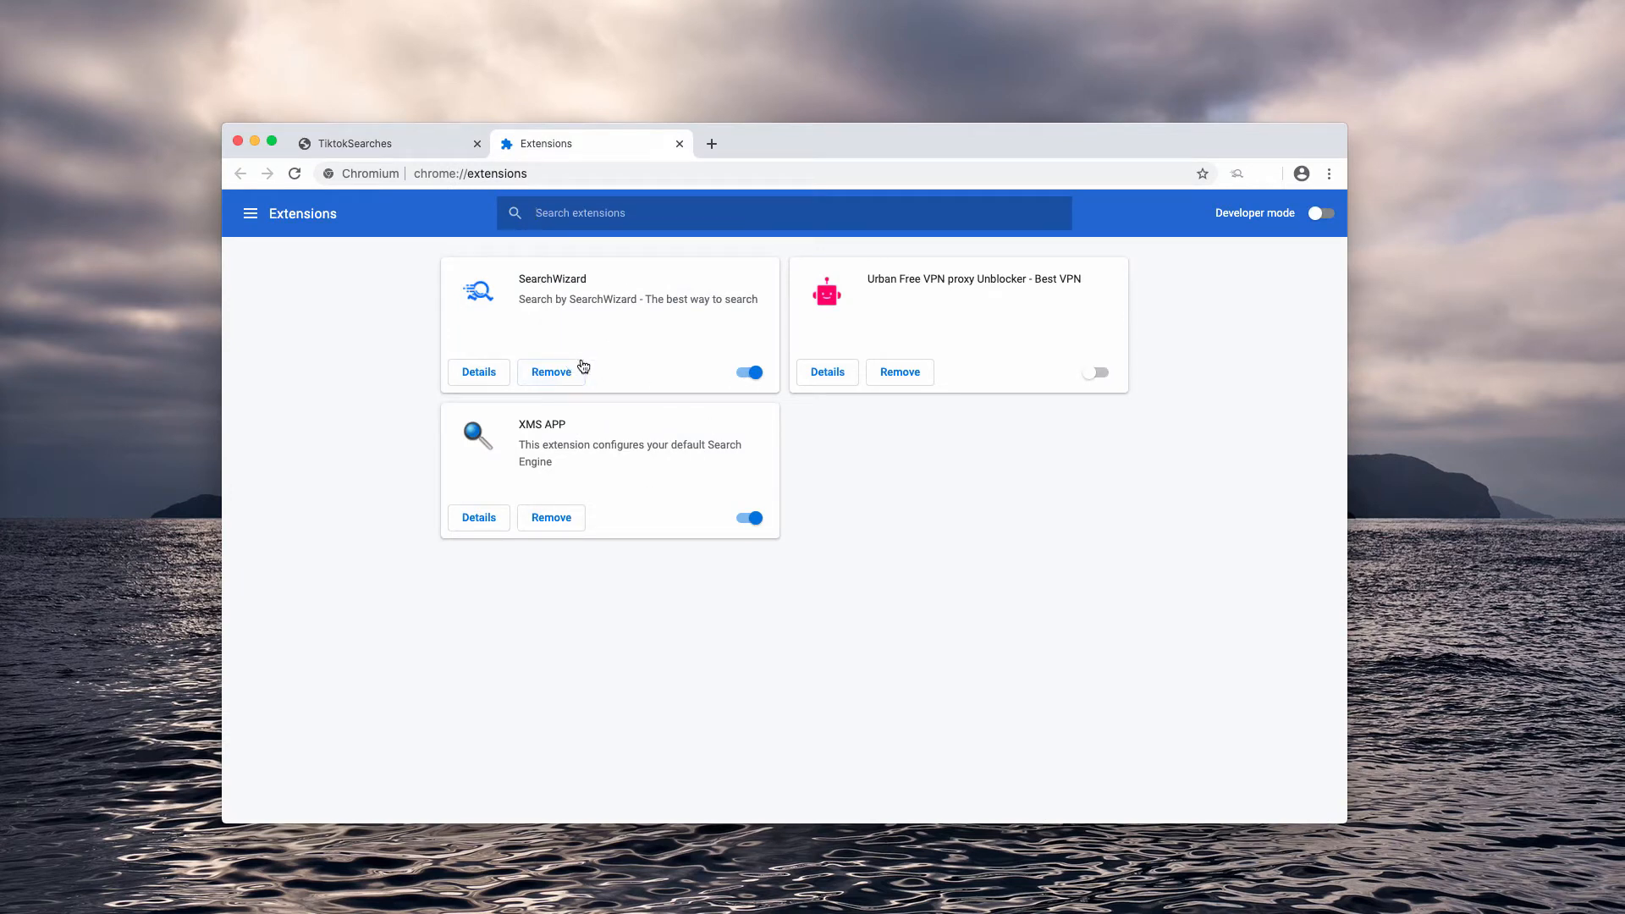
Step: Disable XMS APP, remove SearchWizard and XMS APP with confirmation, and close the Extensions tab
left_click(749, 518)
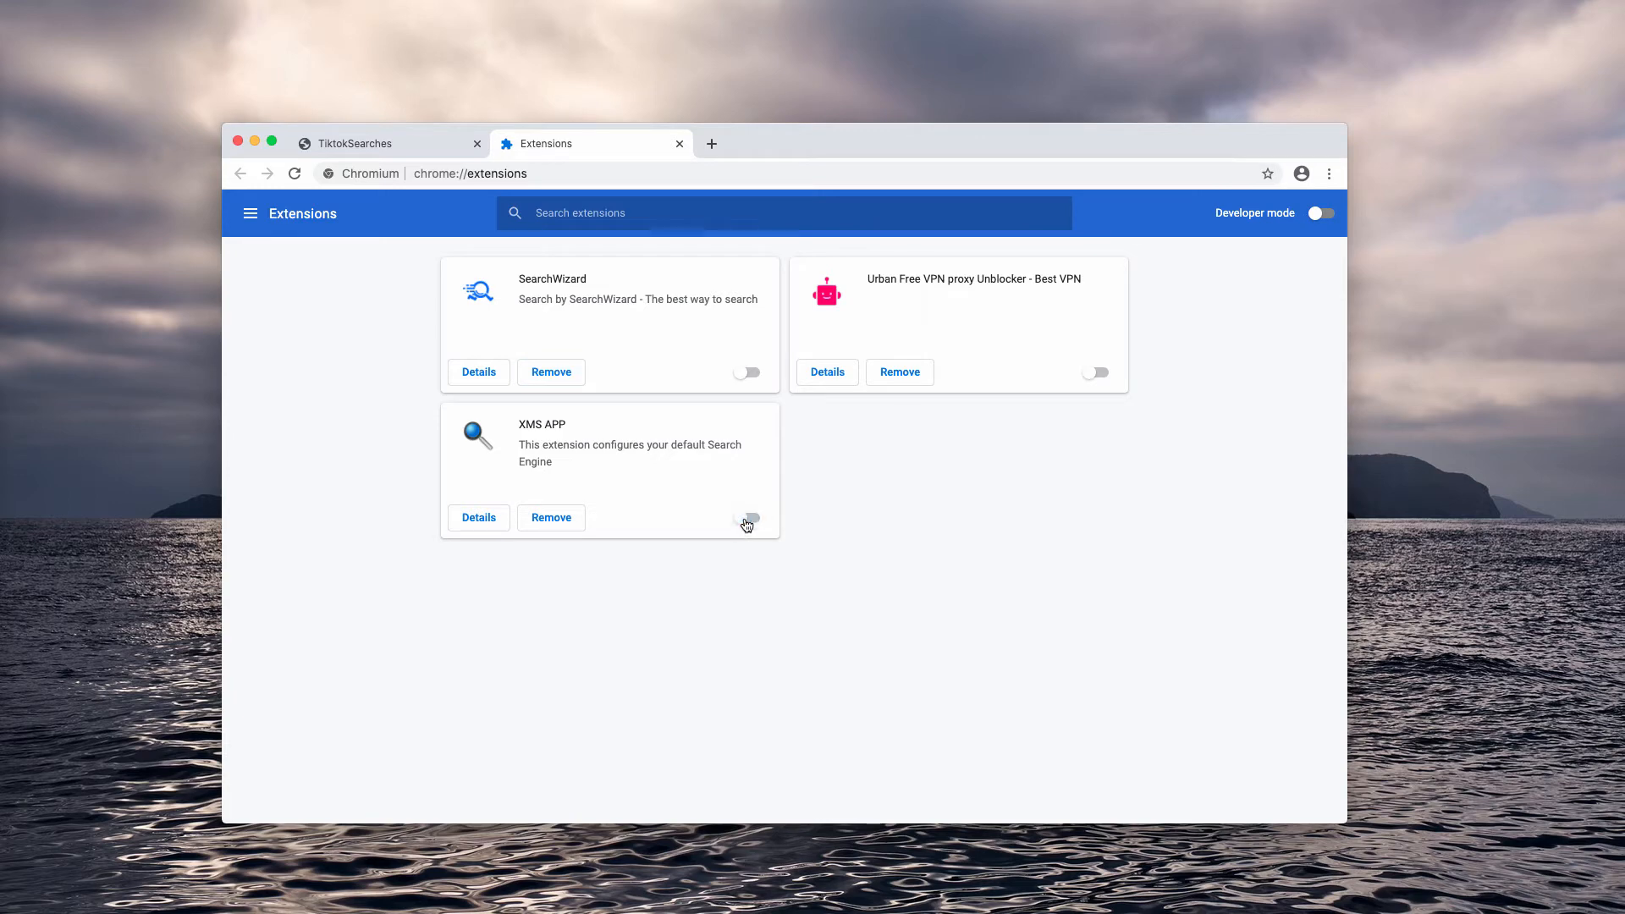
left_click(551, 372)
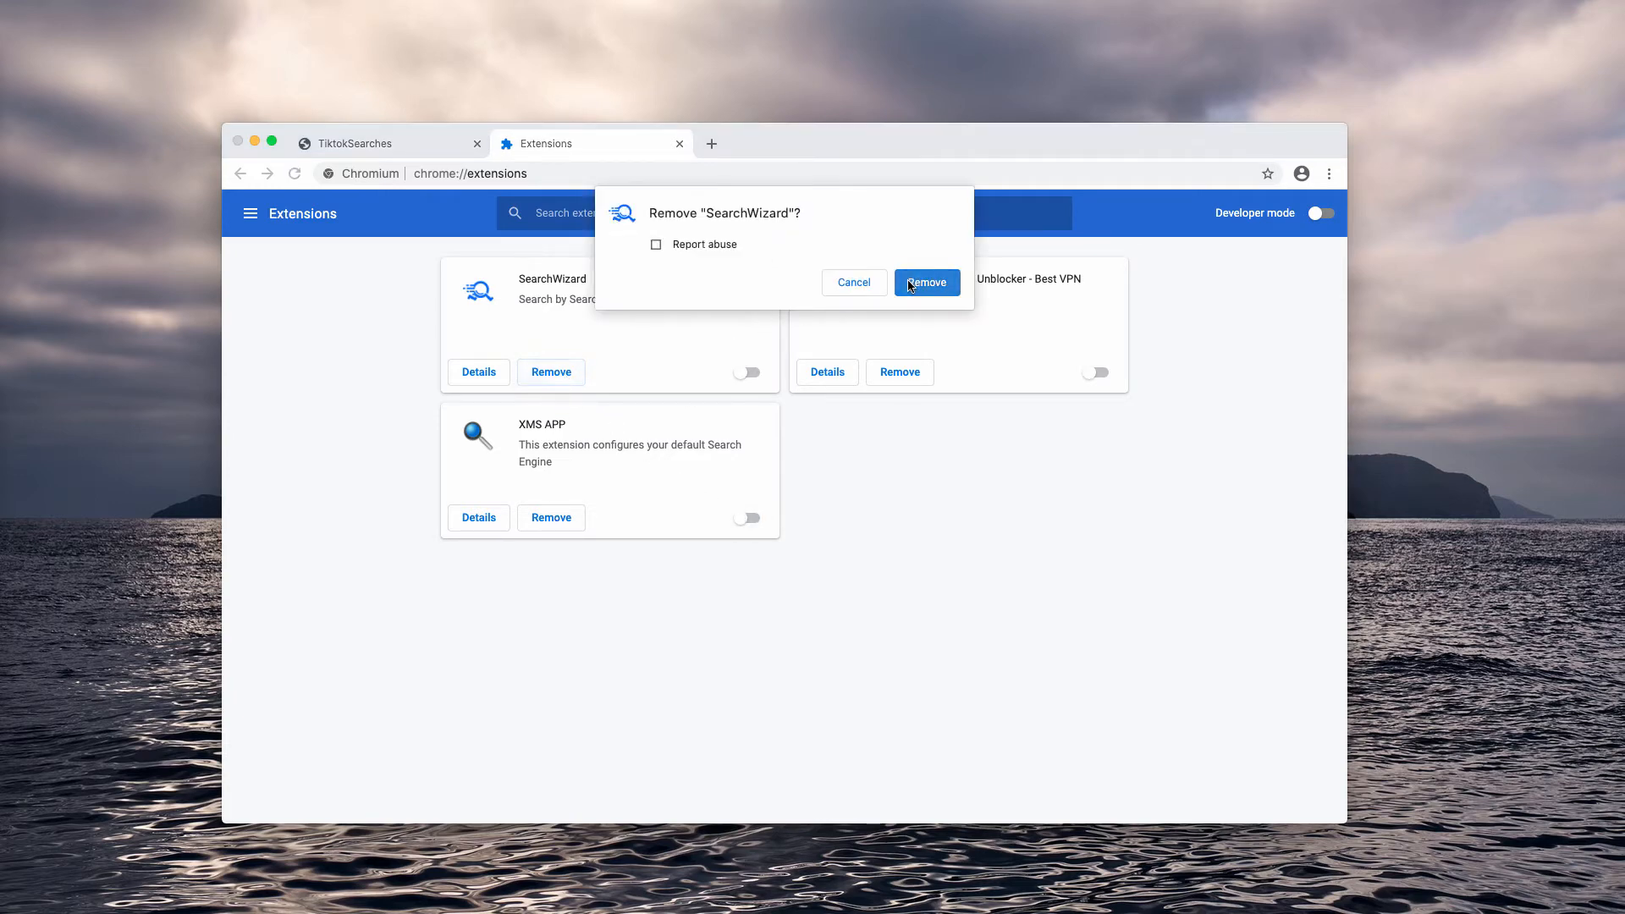
left_click(925, 281)
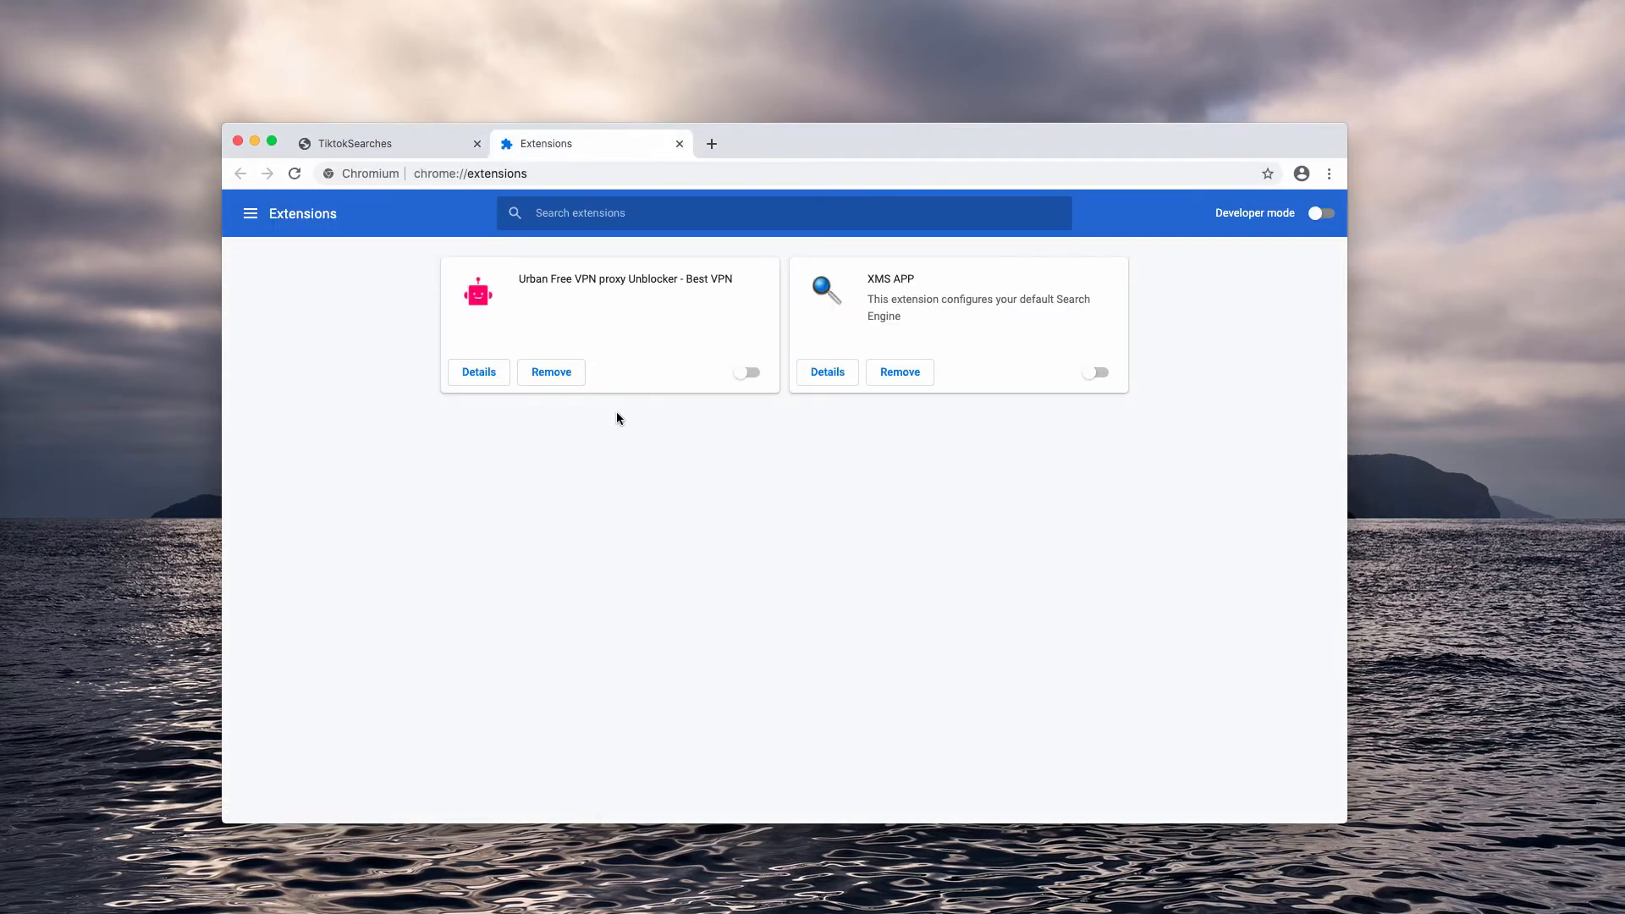
left_click(899, 373)
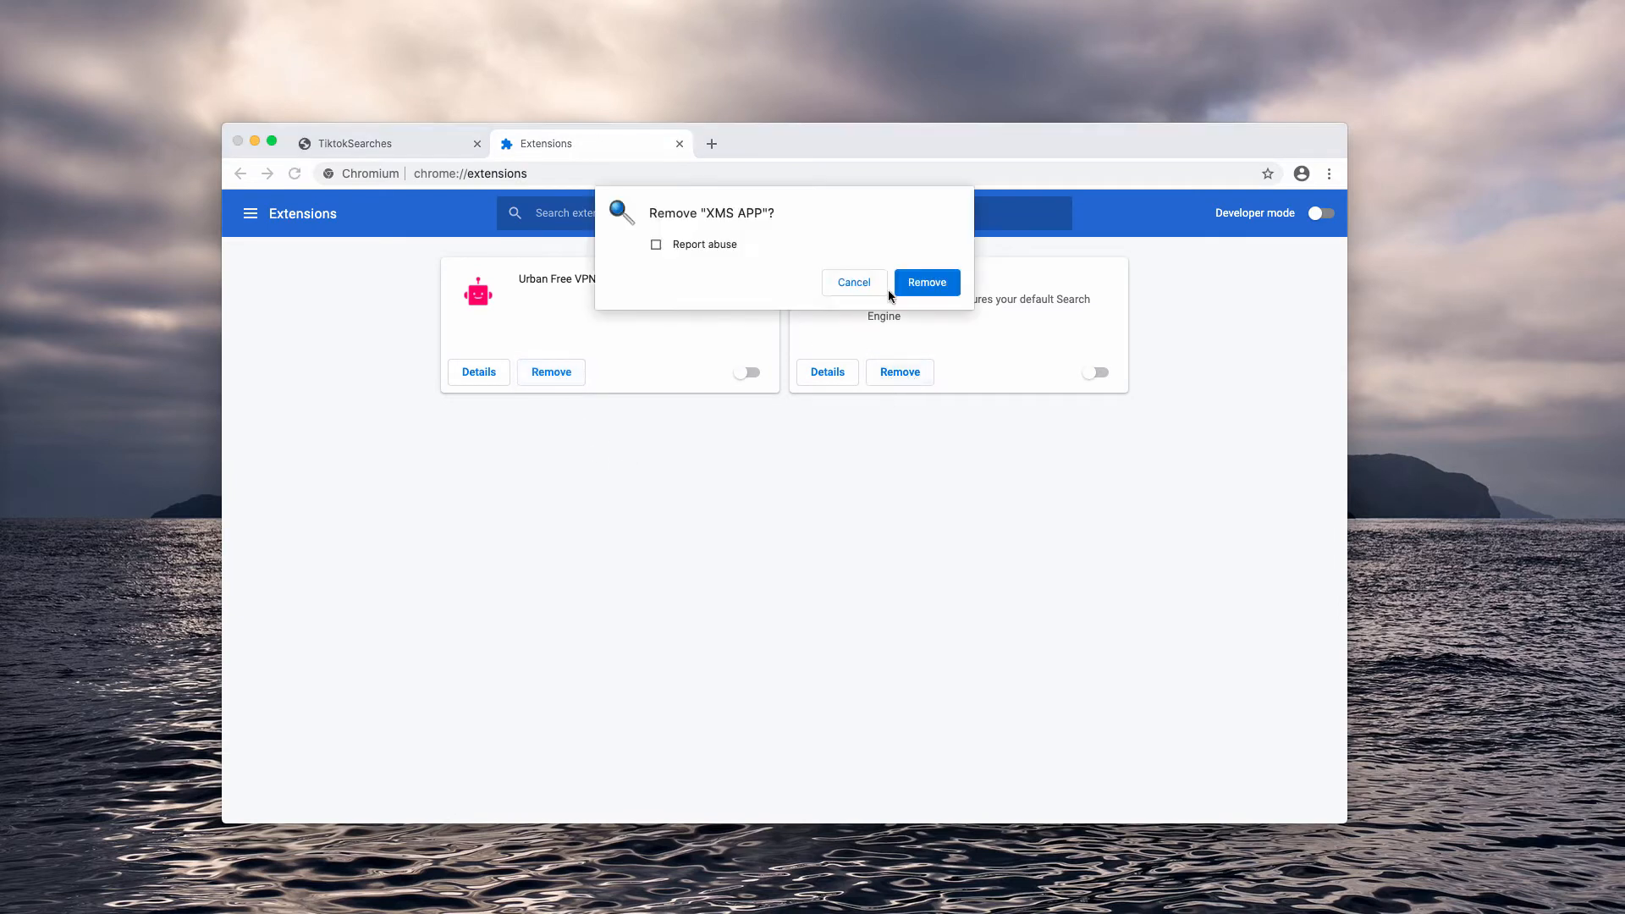
left_click(925, 282)
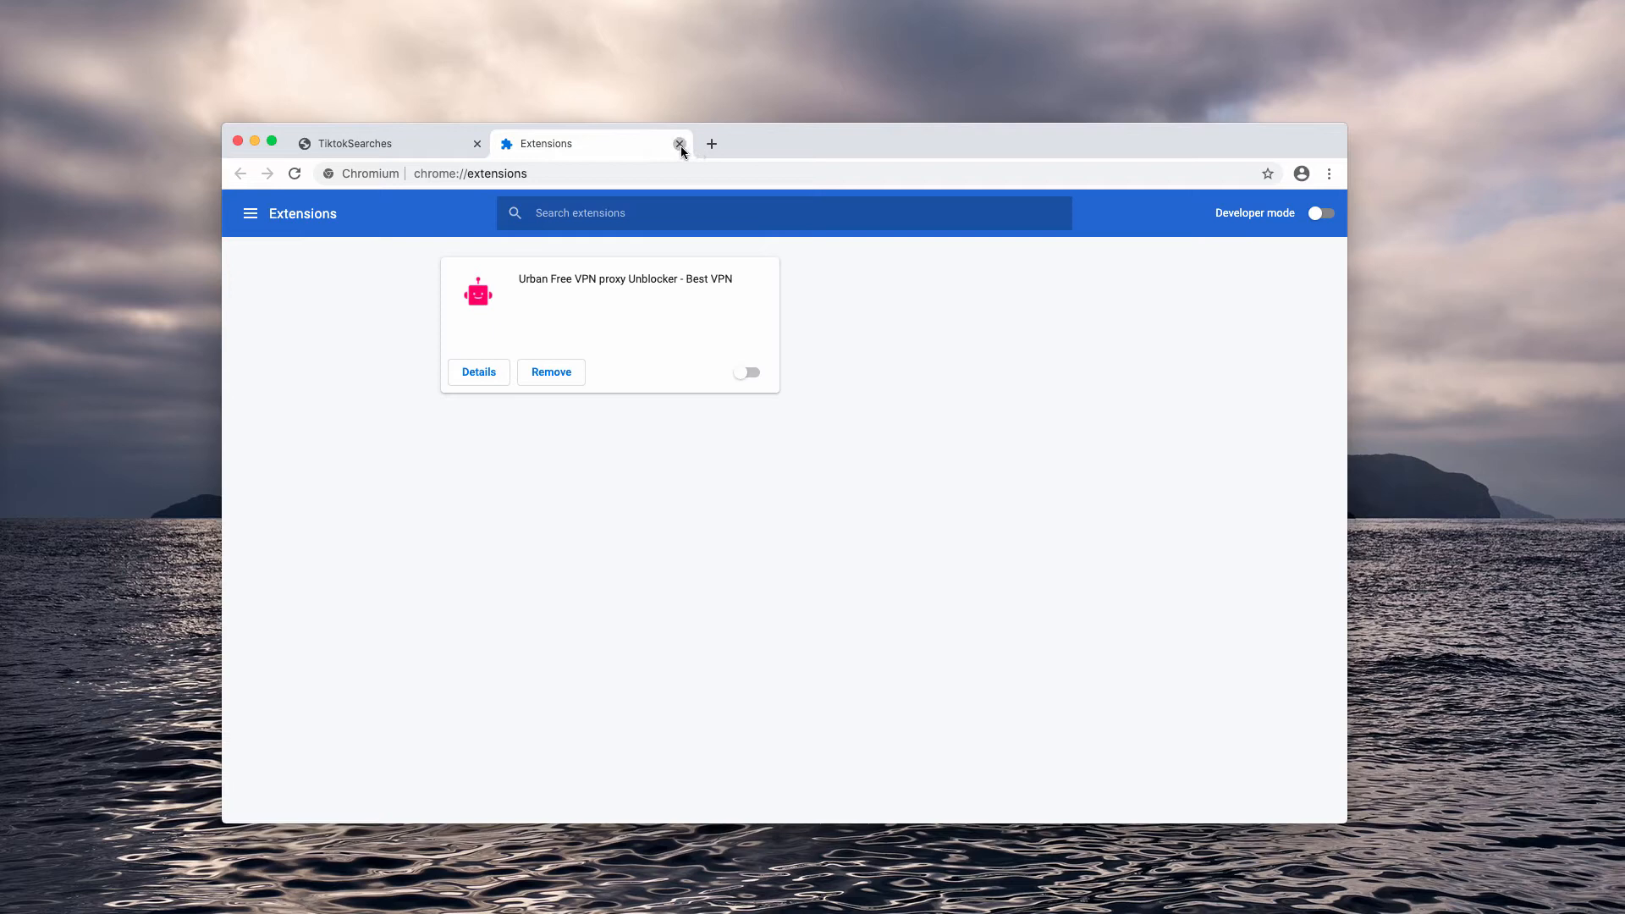
left_click(679, 143)
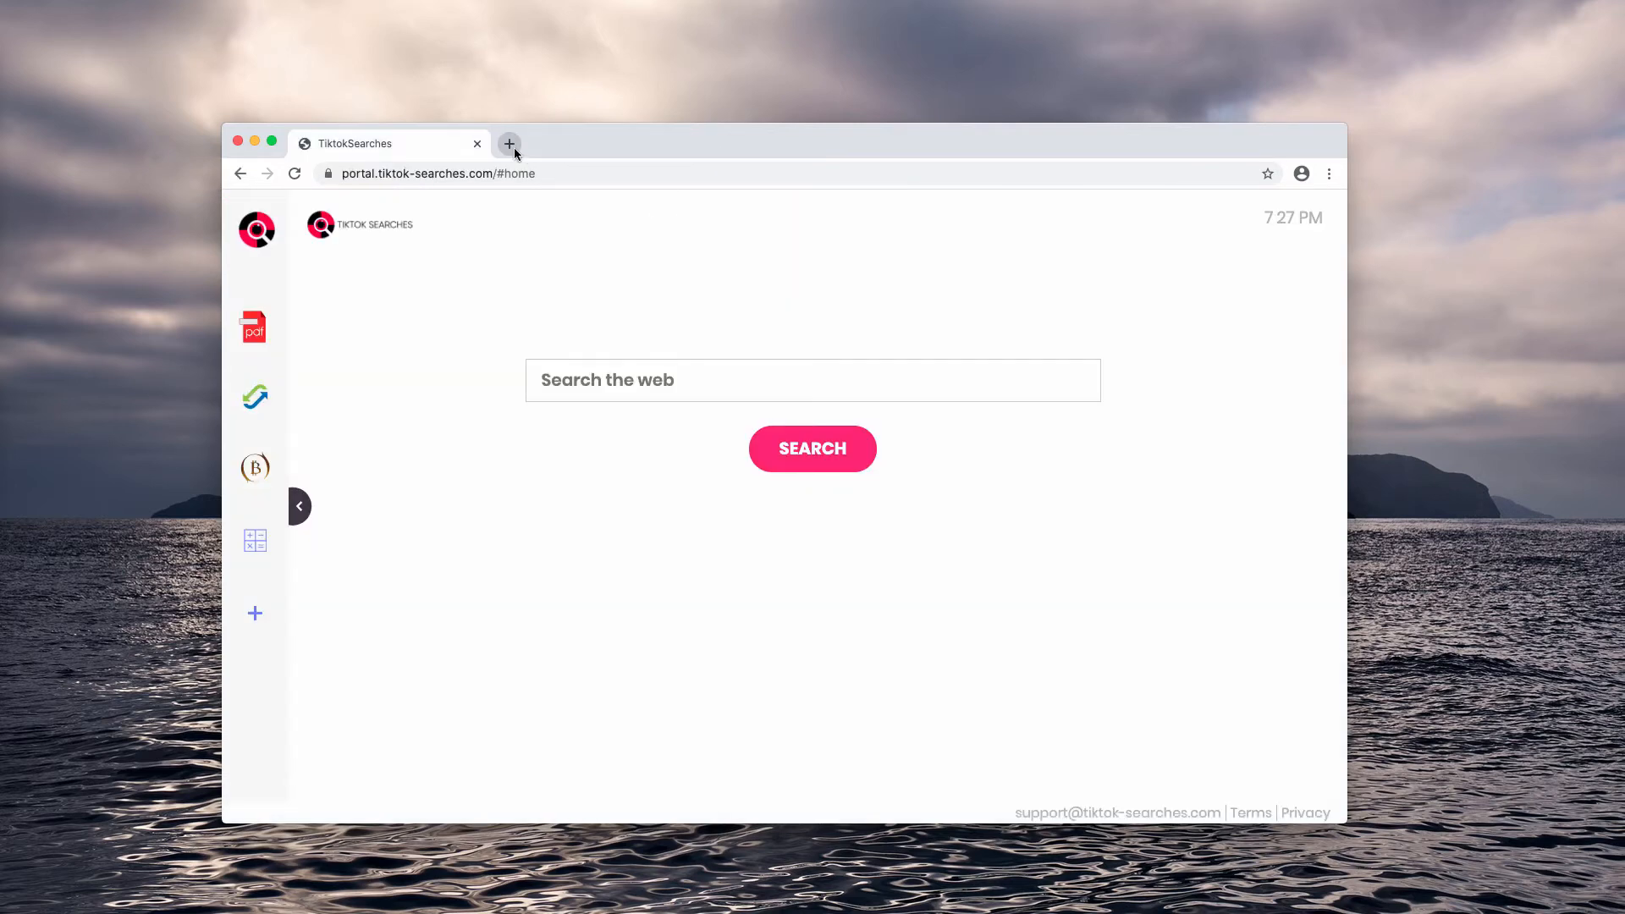
left_click(508, 143)
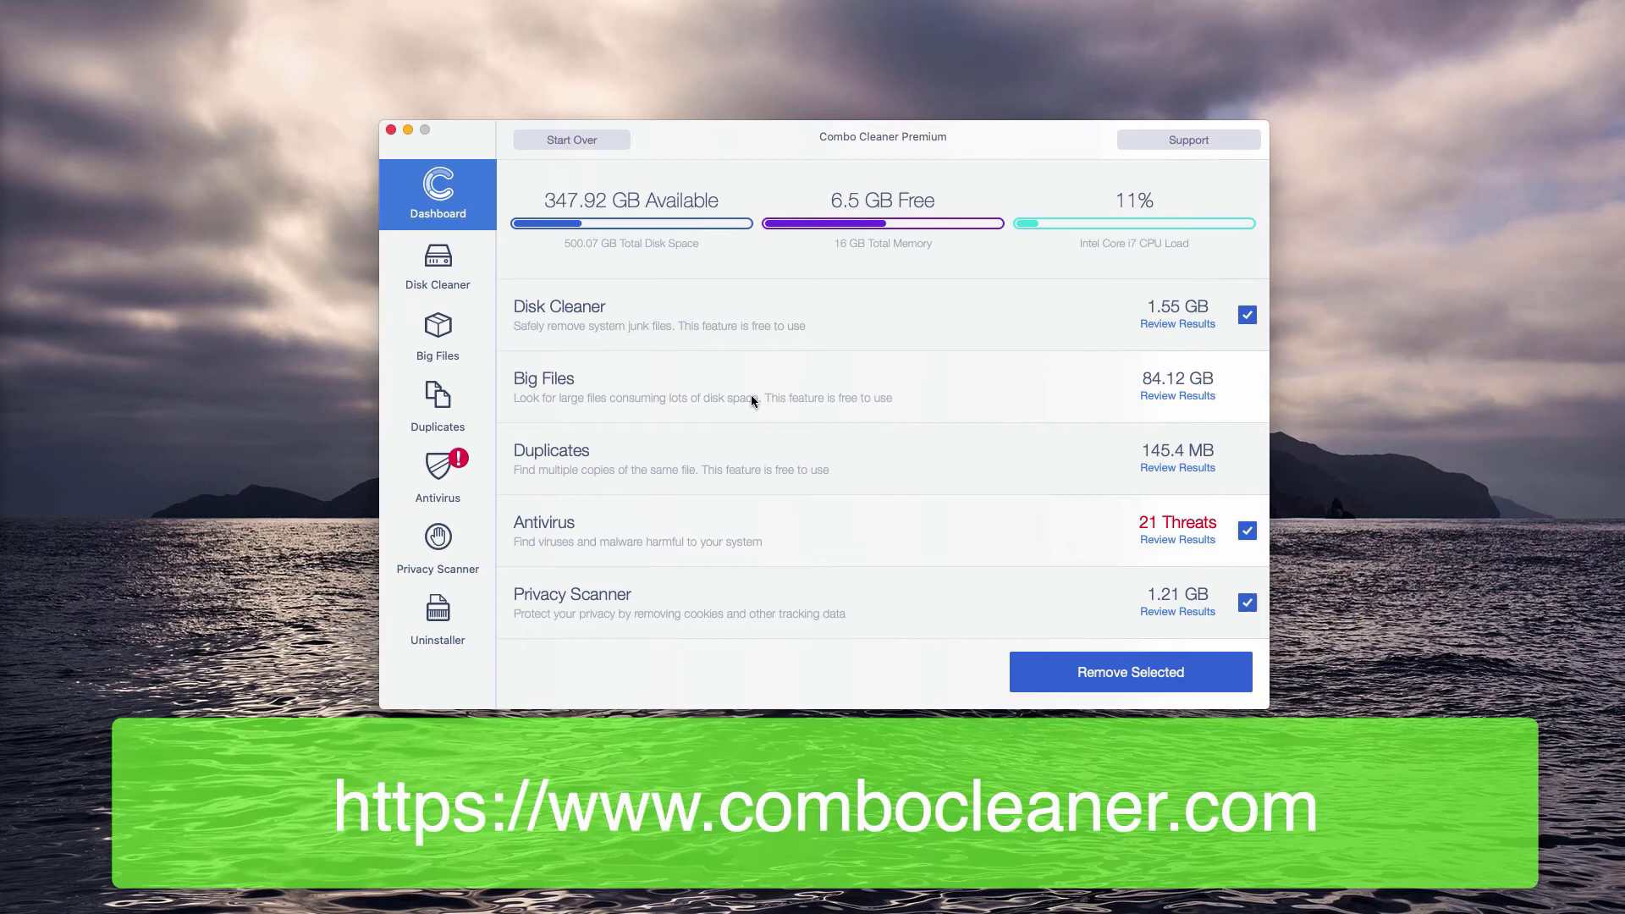
mouse_move(1001, 560)
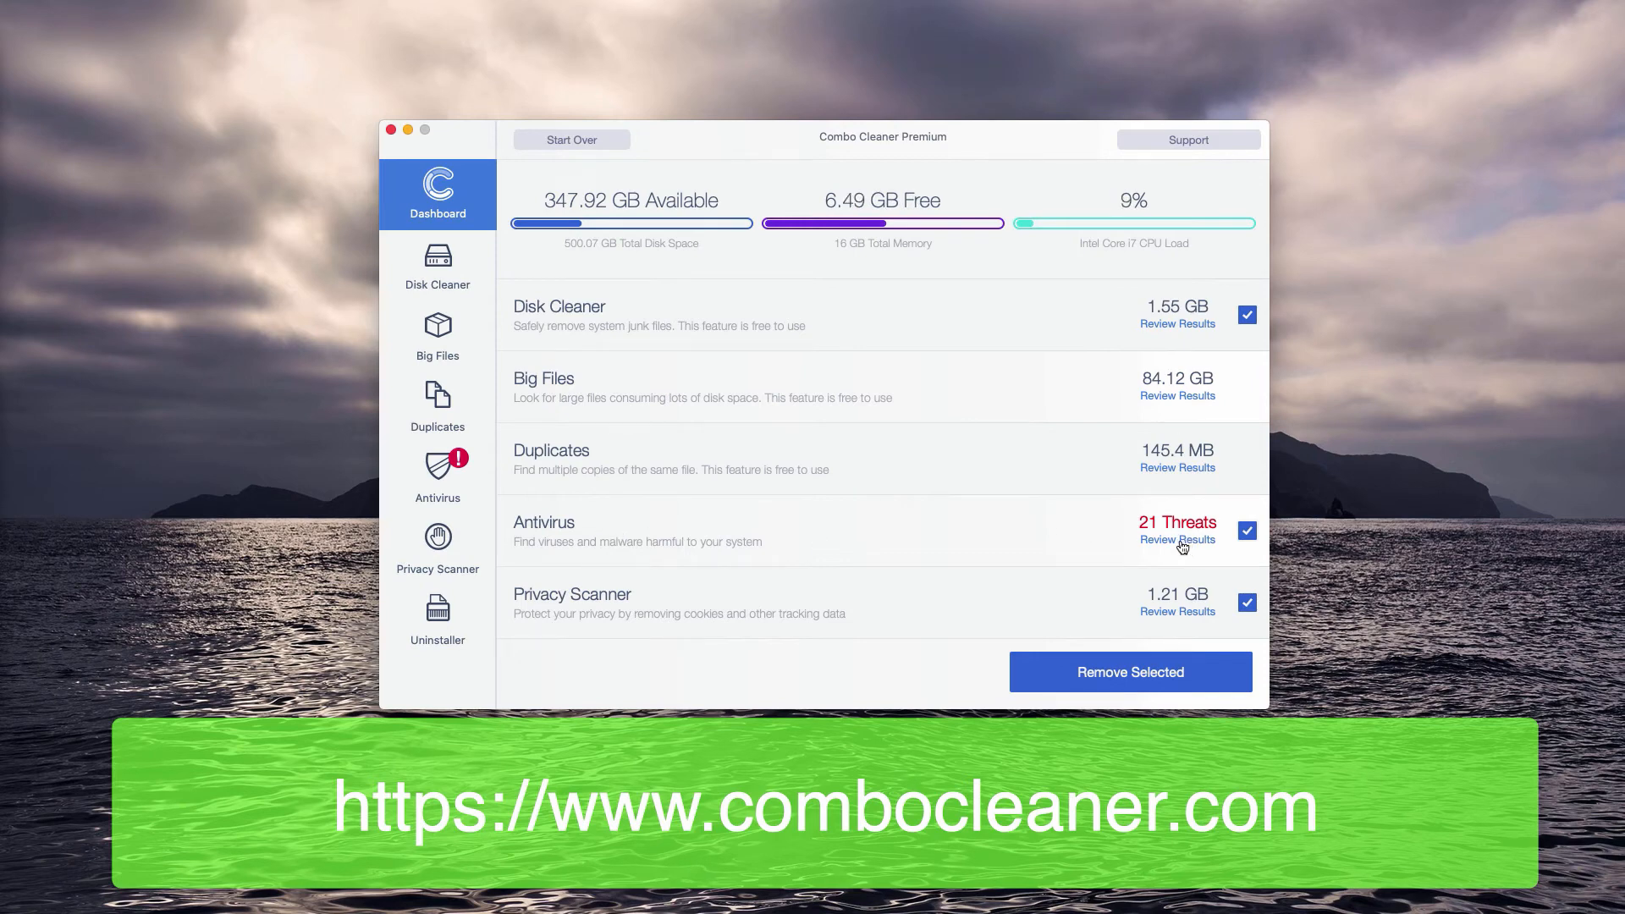
Step: Review the 21 antivirus threats found by Combo Cleaner
left_click(1177, 539)
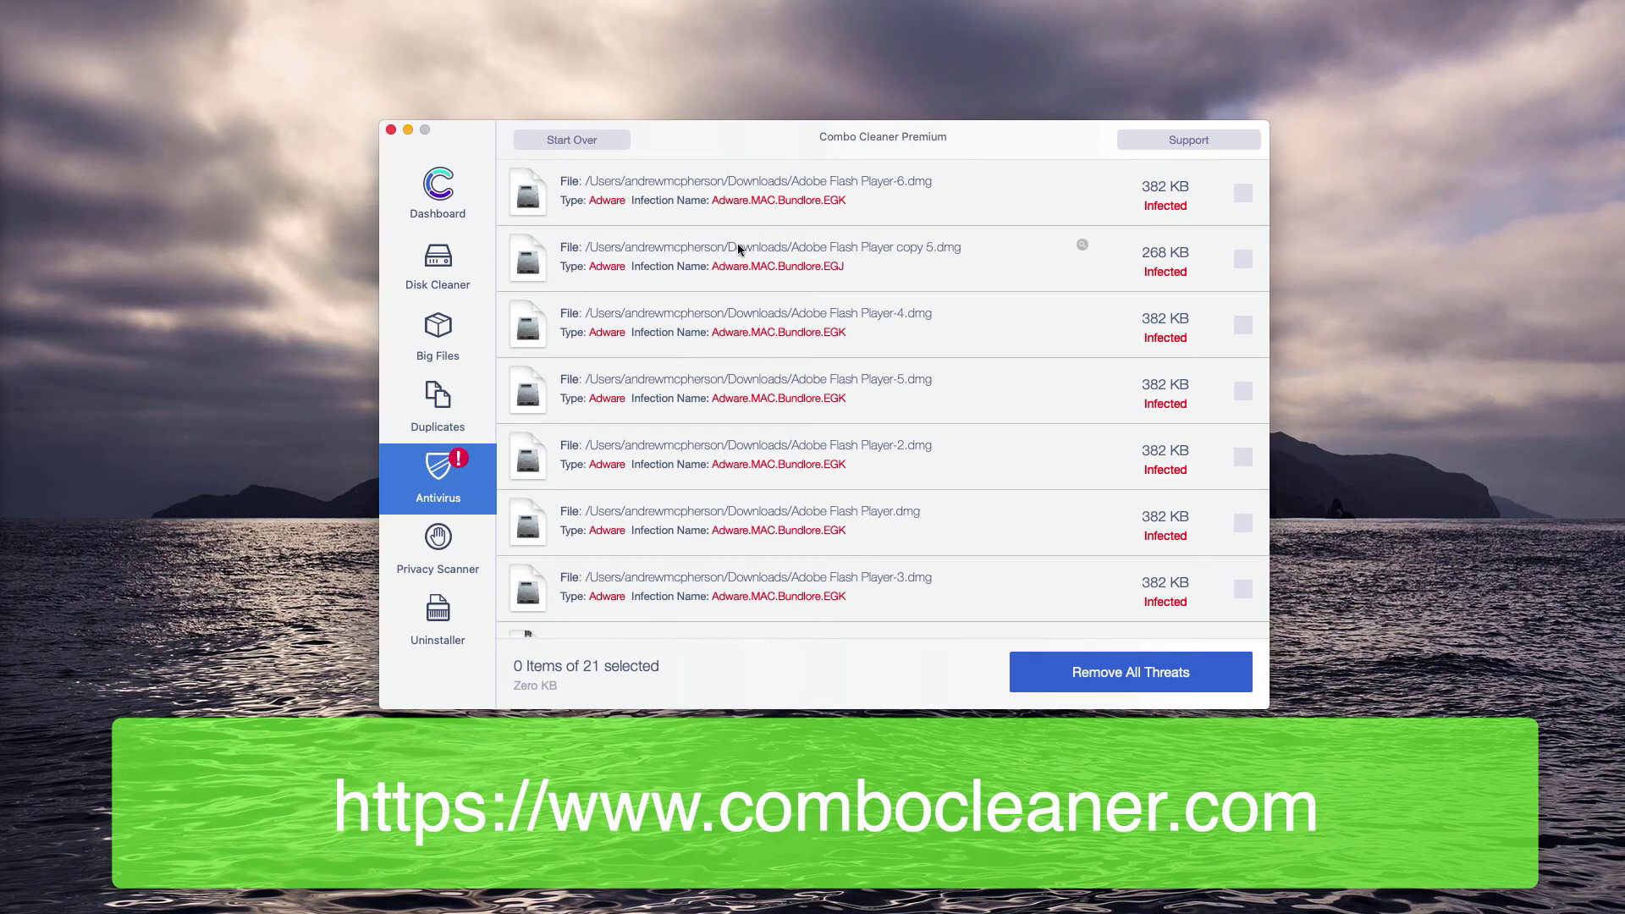
mouse_move(866, 239)
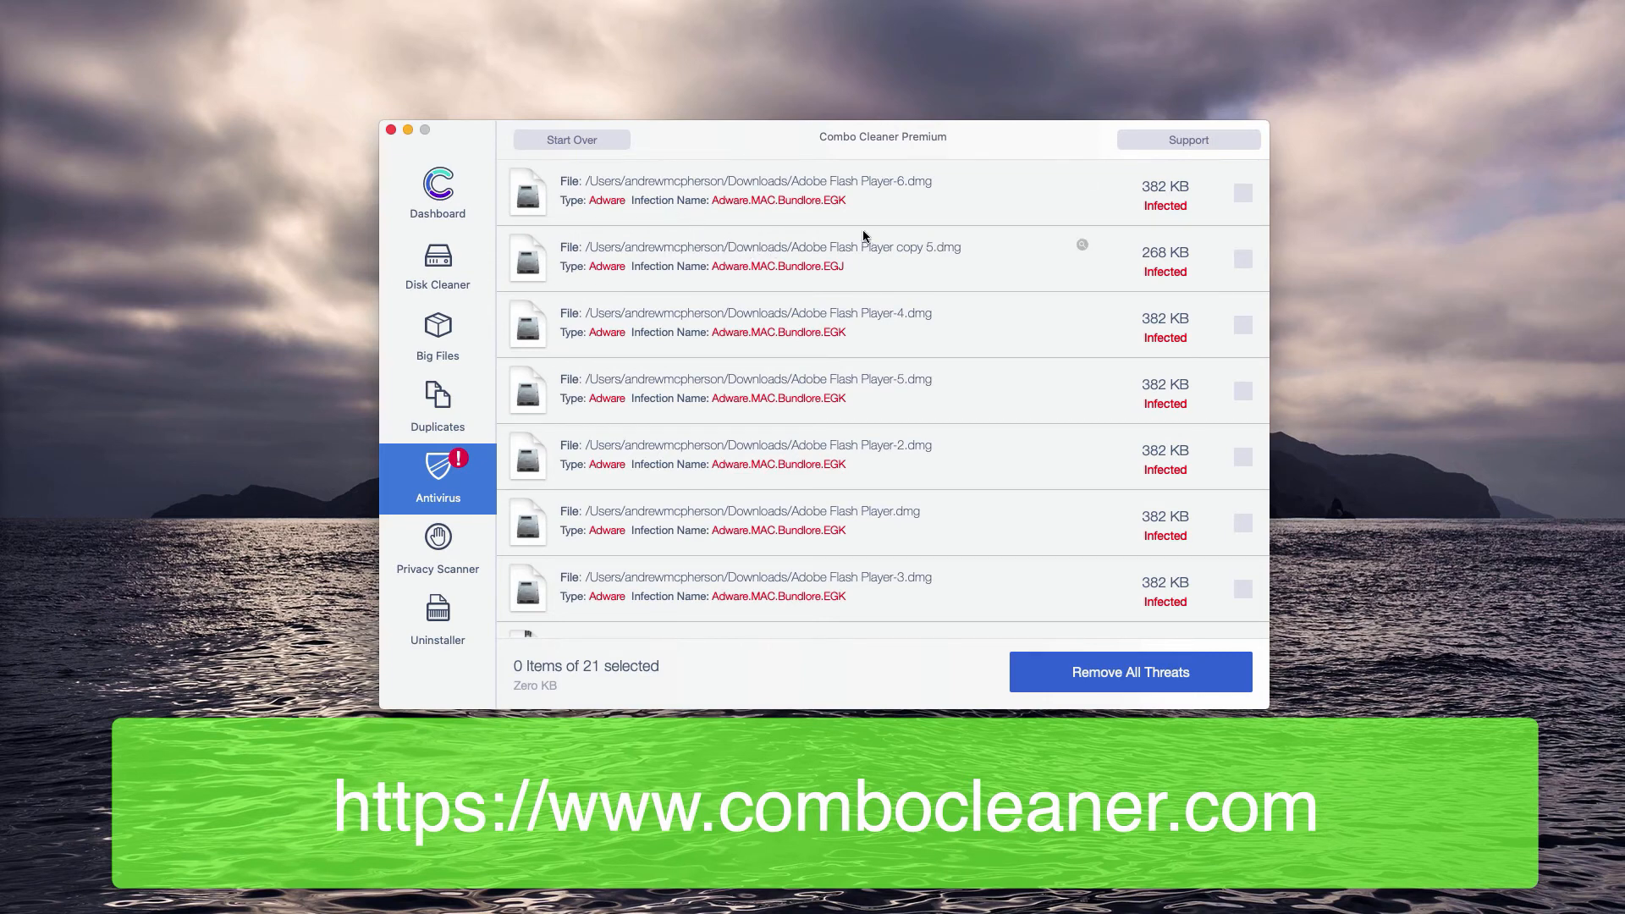
mouse_move(762, 216)
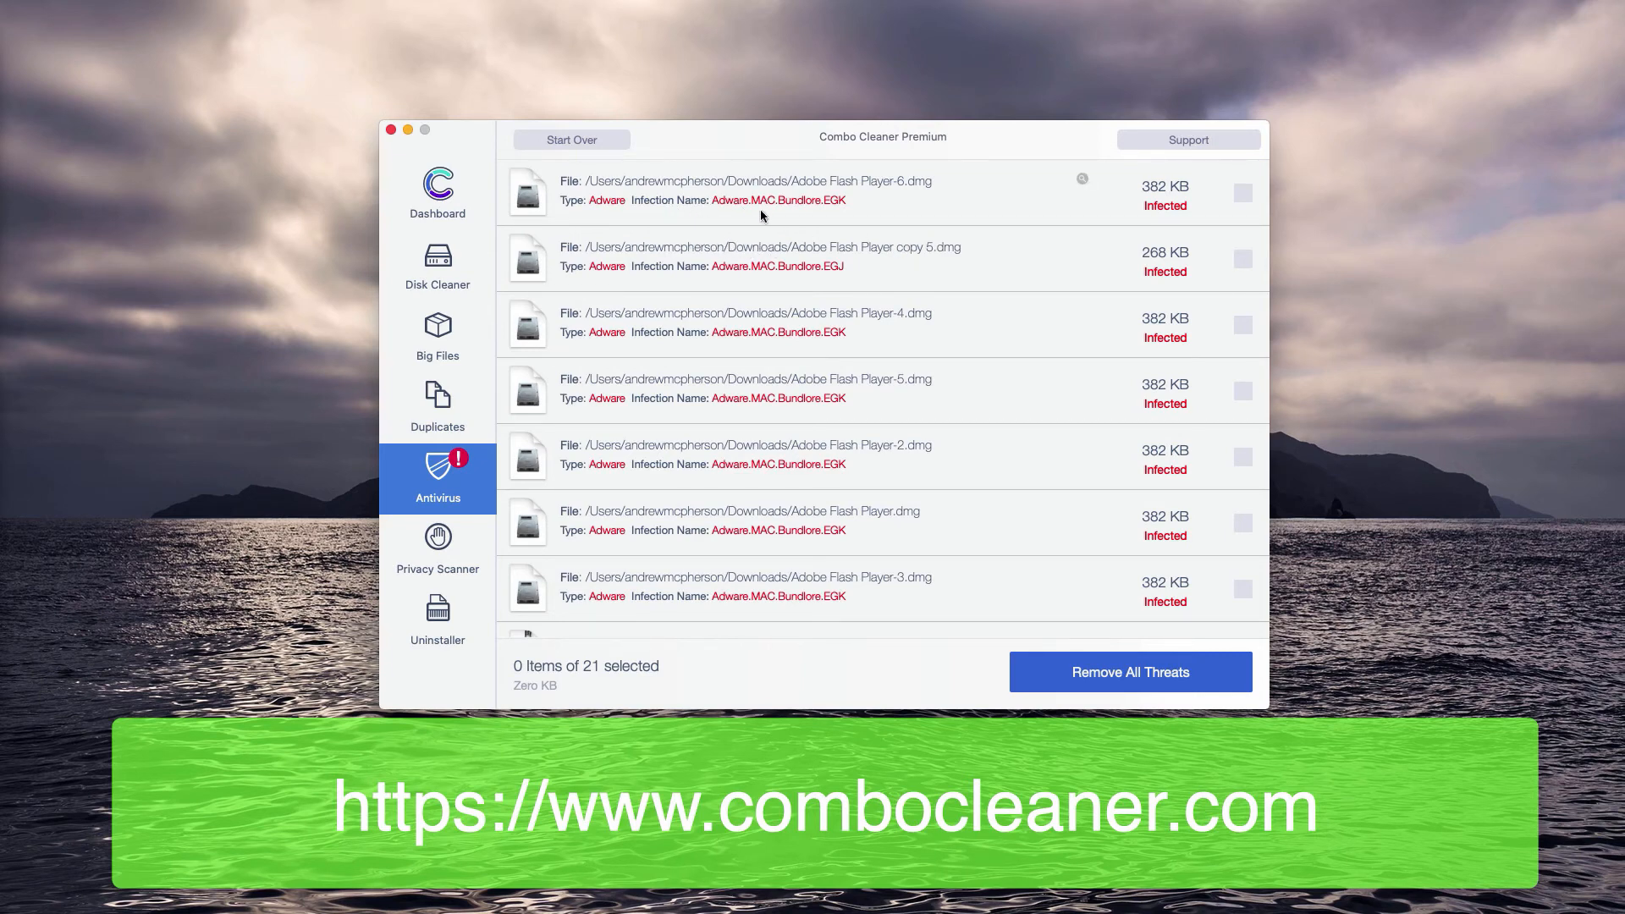
mouse_move(1050, 204)
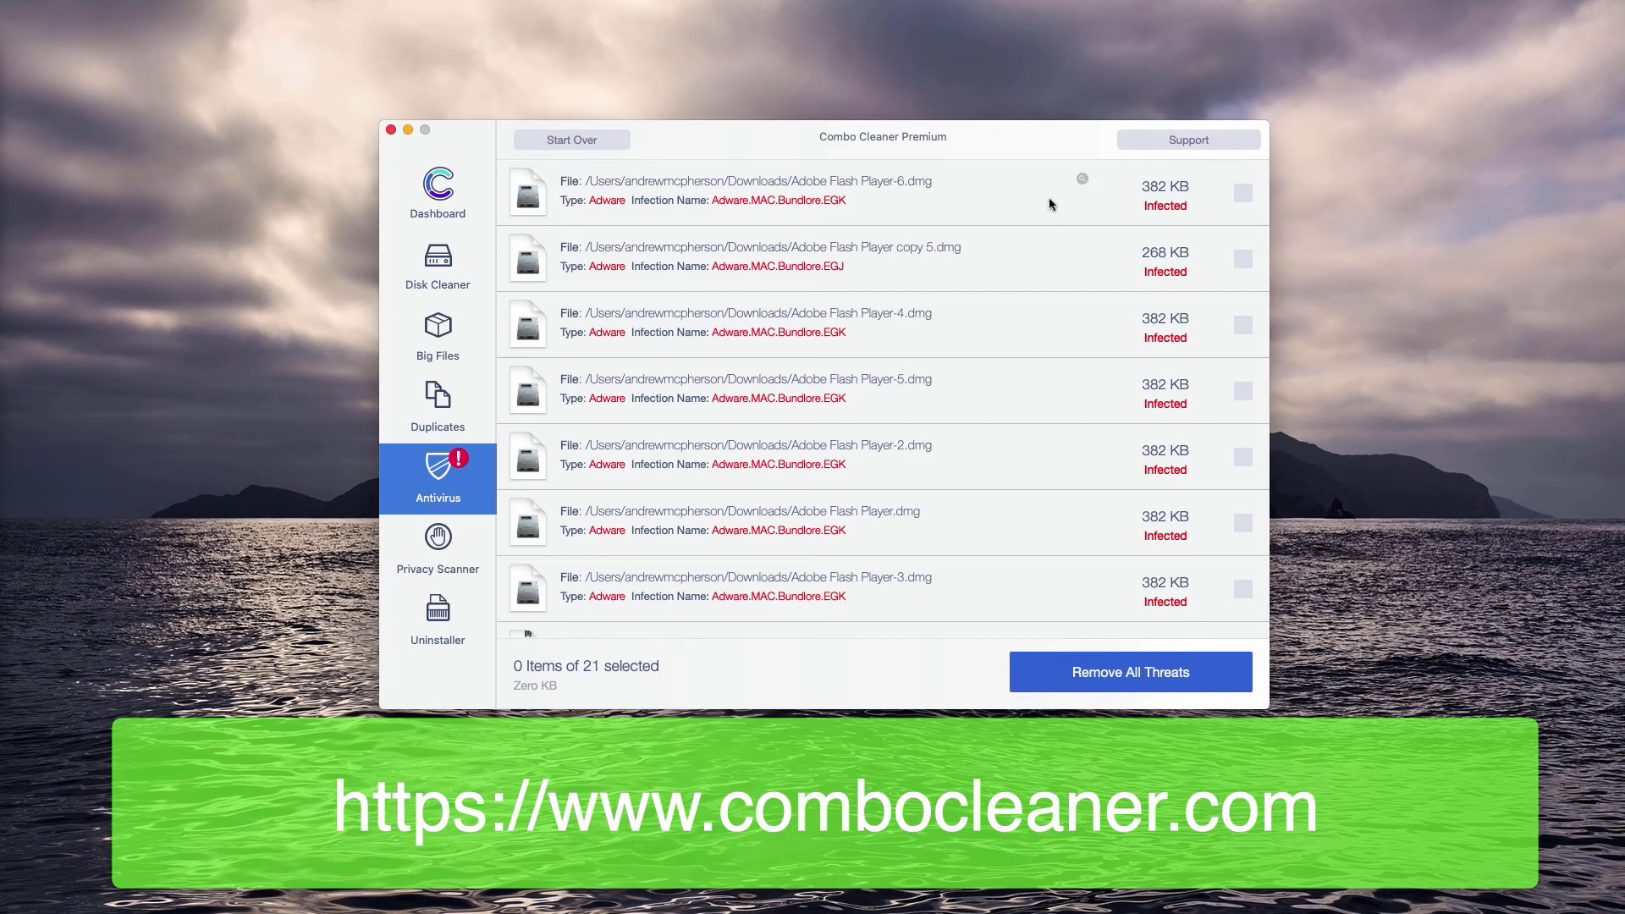
mouse_move(1084, 187)
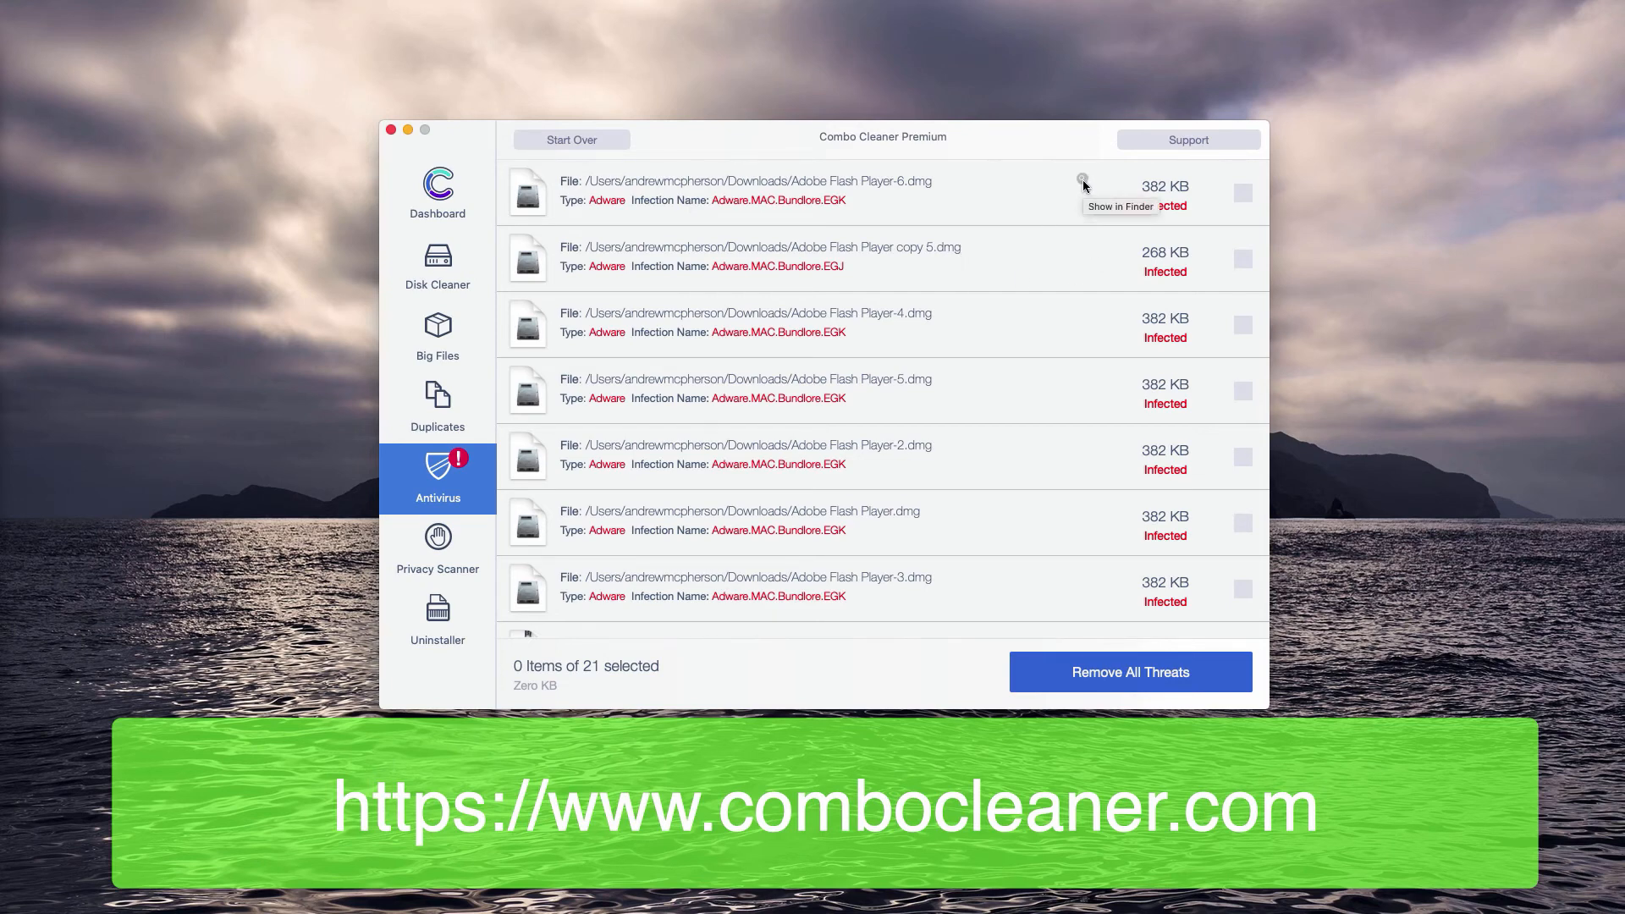
Step: Show Adobe Flash Player-6.dmg in Finder and right-click the file
left_click(1082, 178)
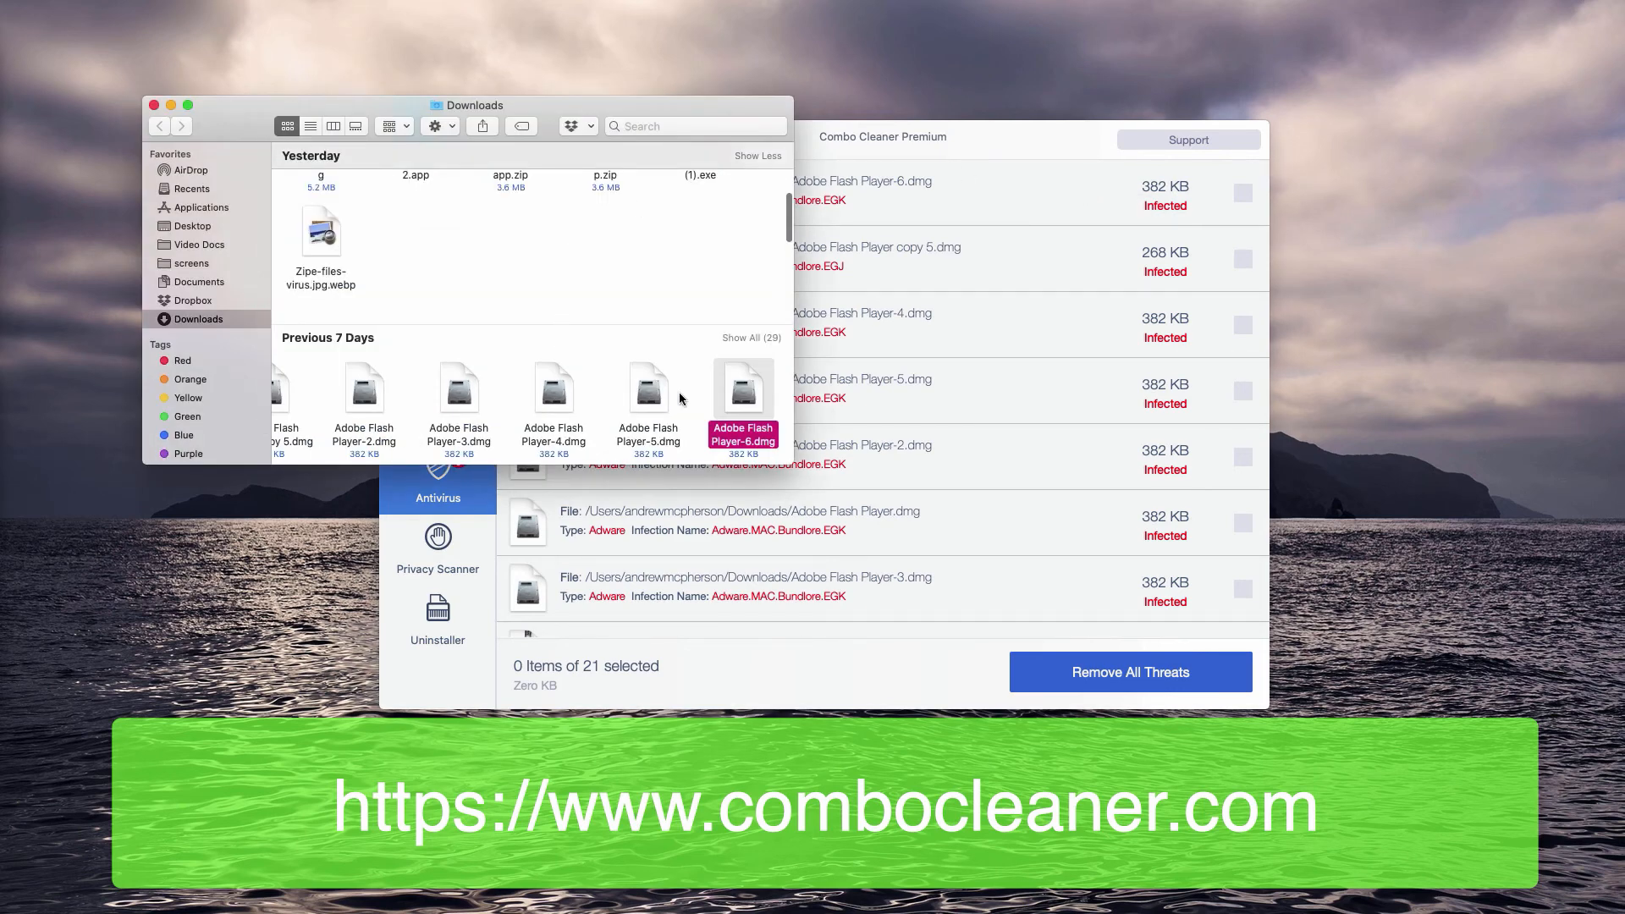
right_click(743, 388)
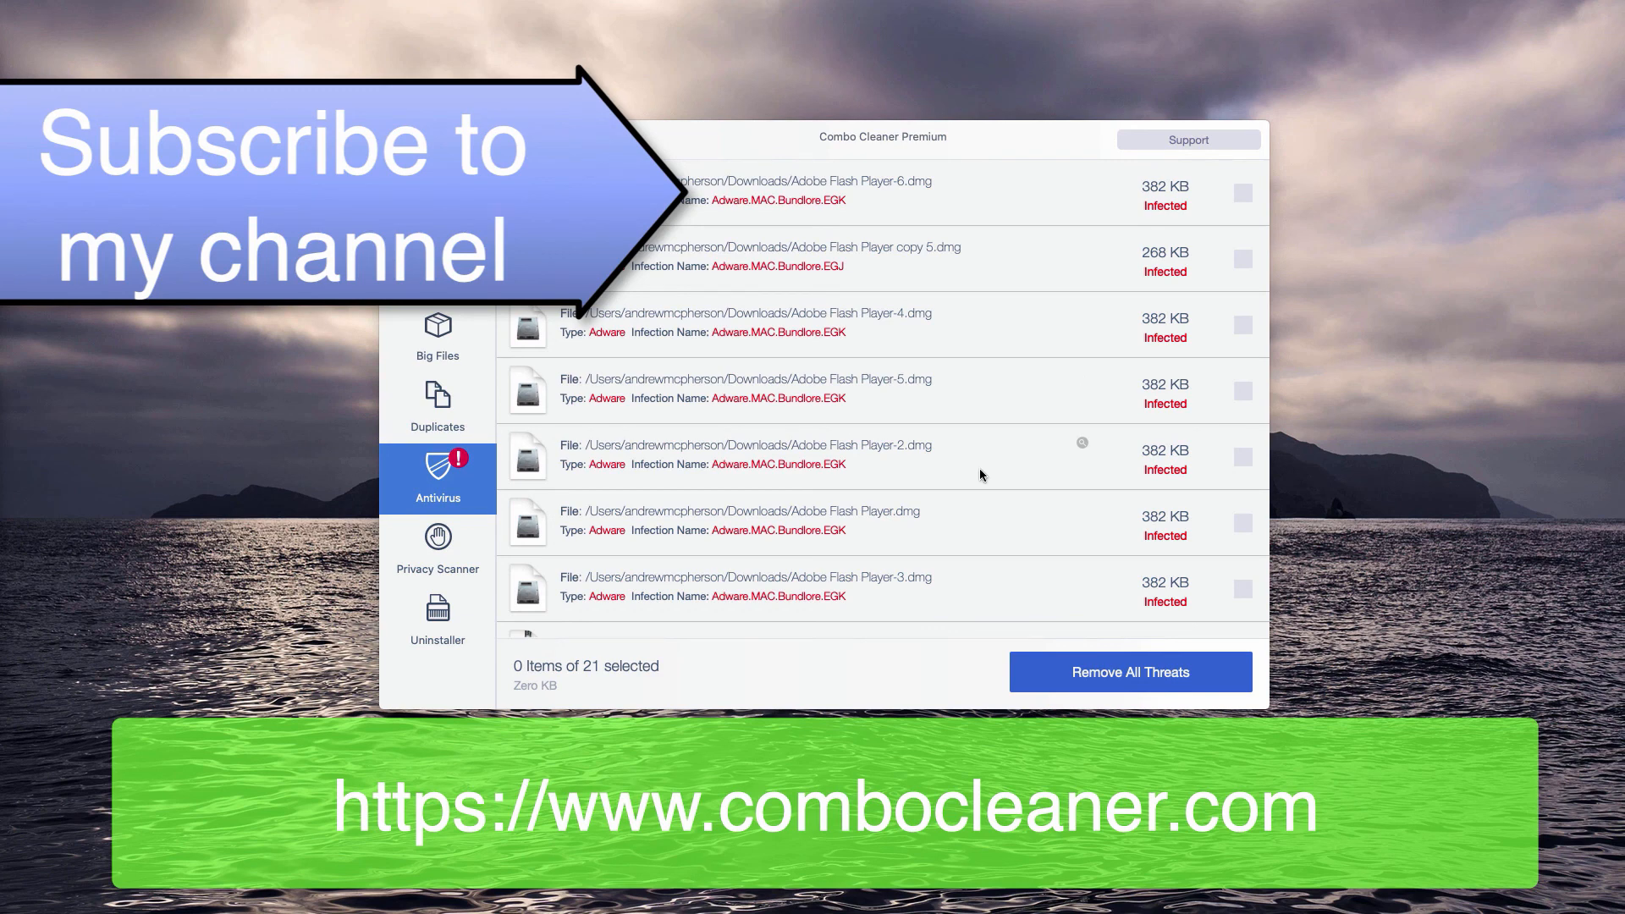
scroll("down", 3)
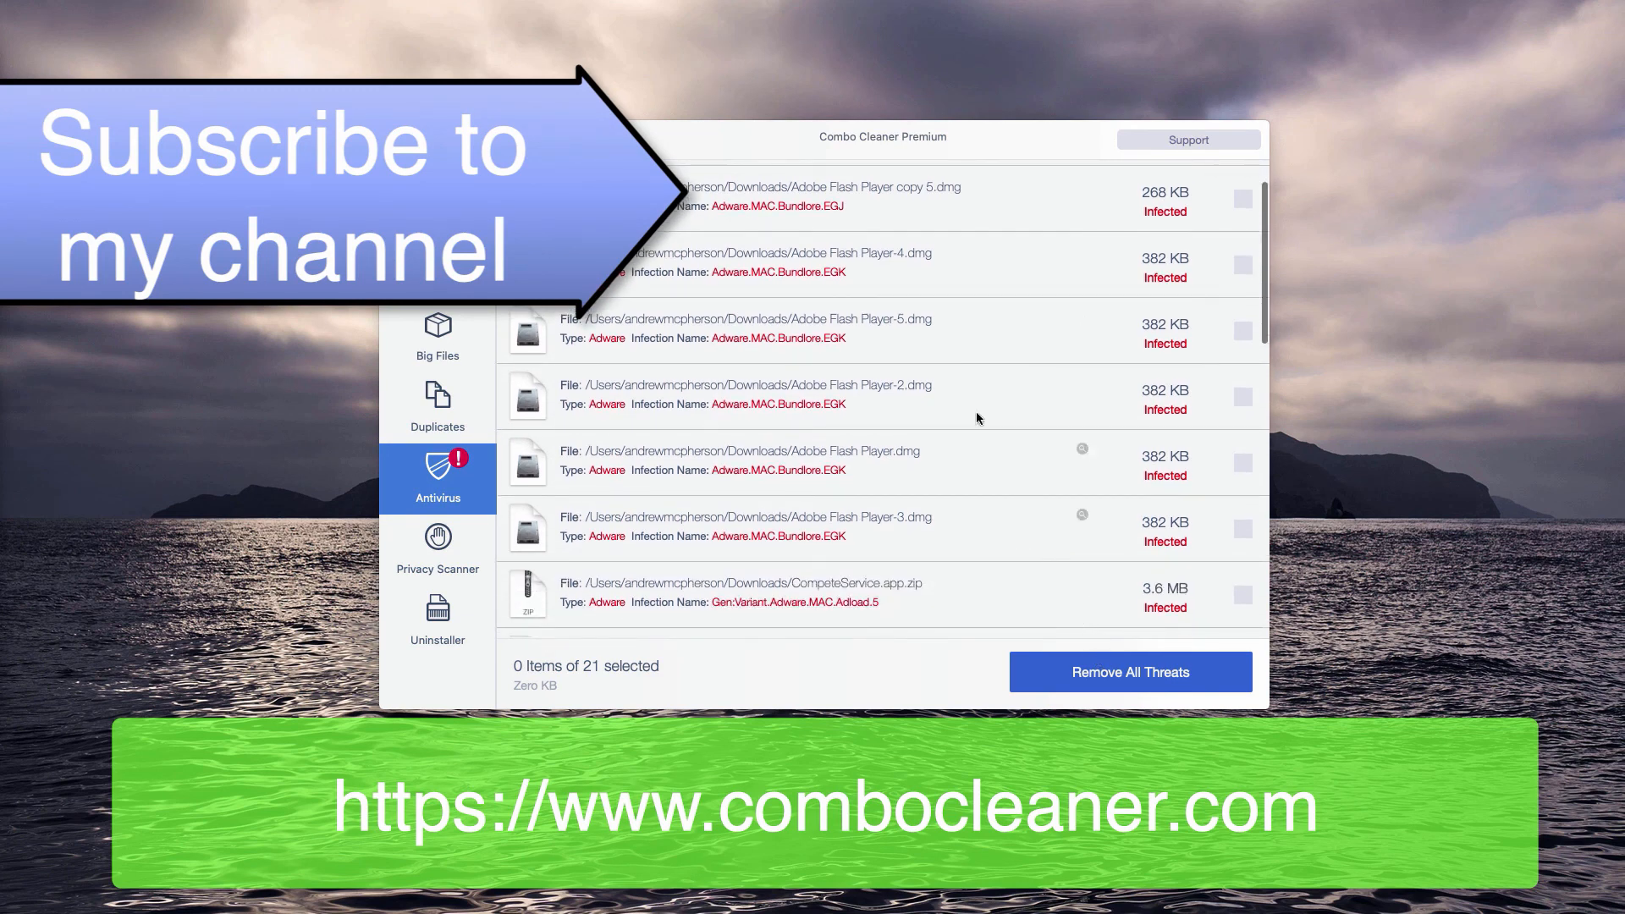